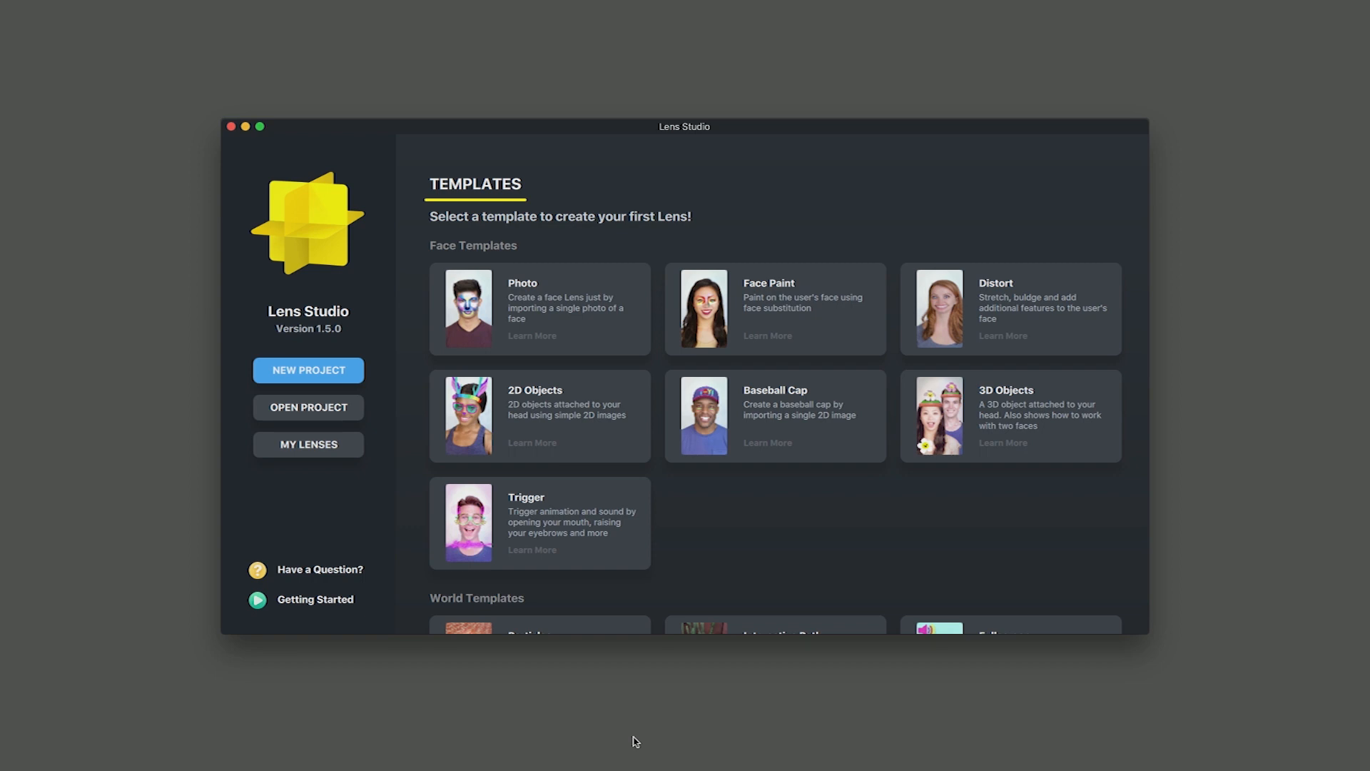
mouse_move(989, 531)
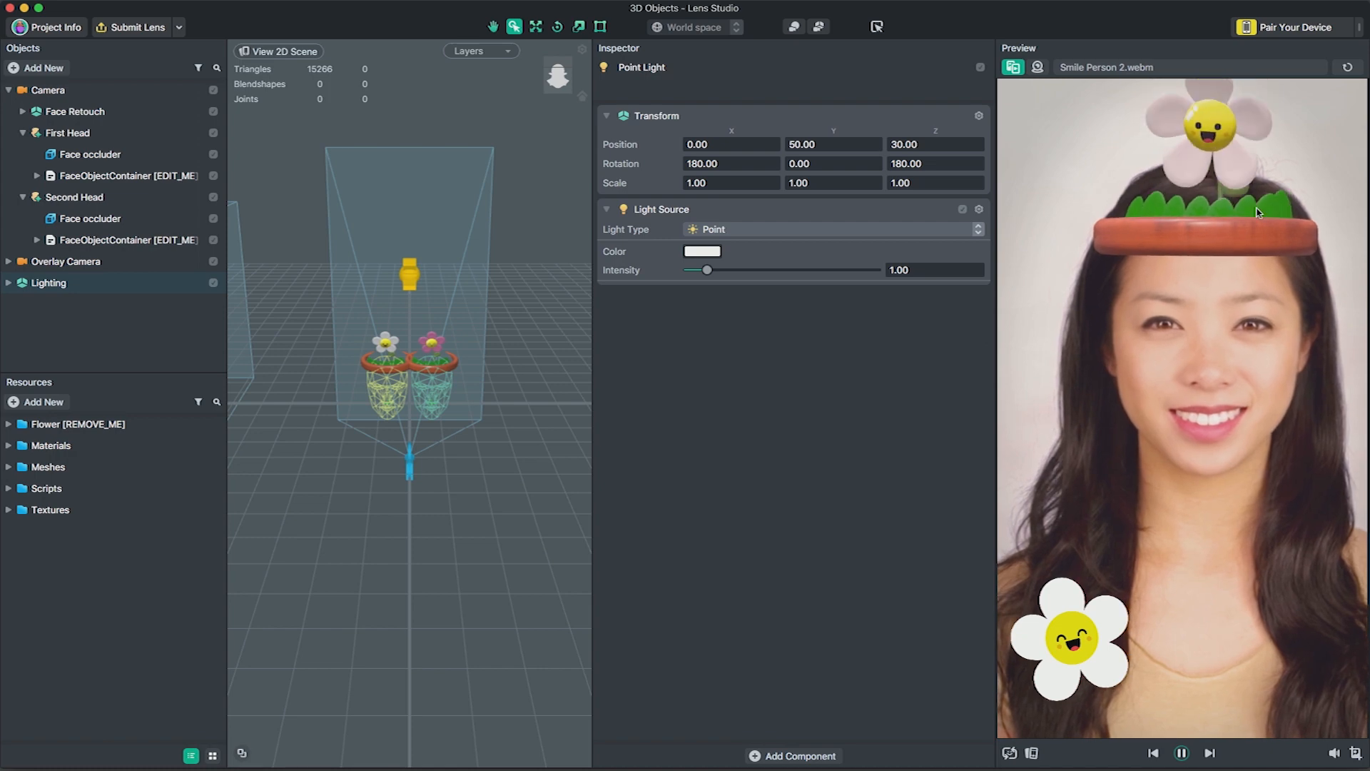
mouse_move(1261, 494)
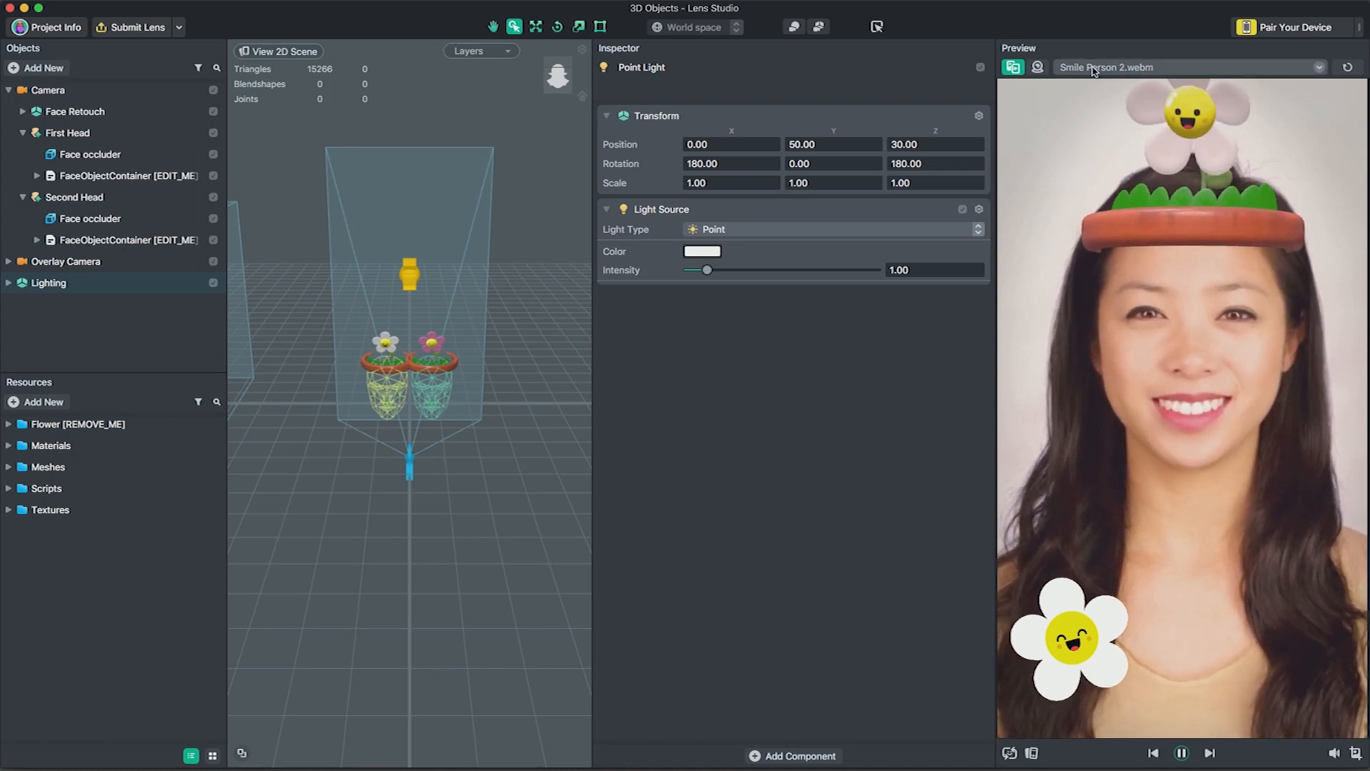
Switch the preview to the two-person Pair Idle Persons 1.webm video.
left_click(1317, 67)
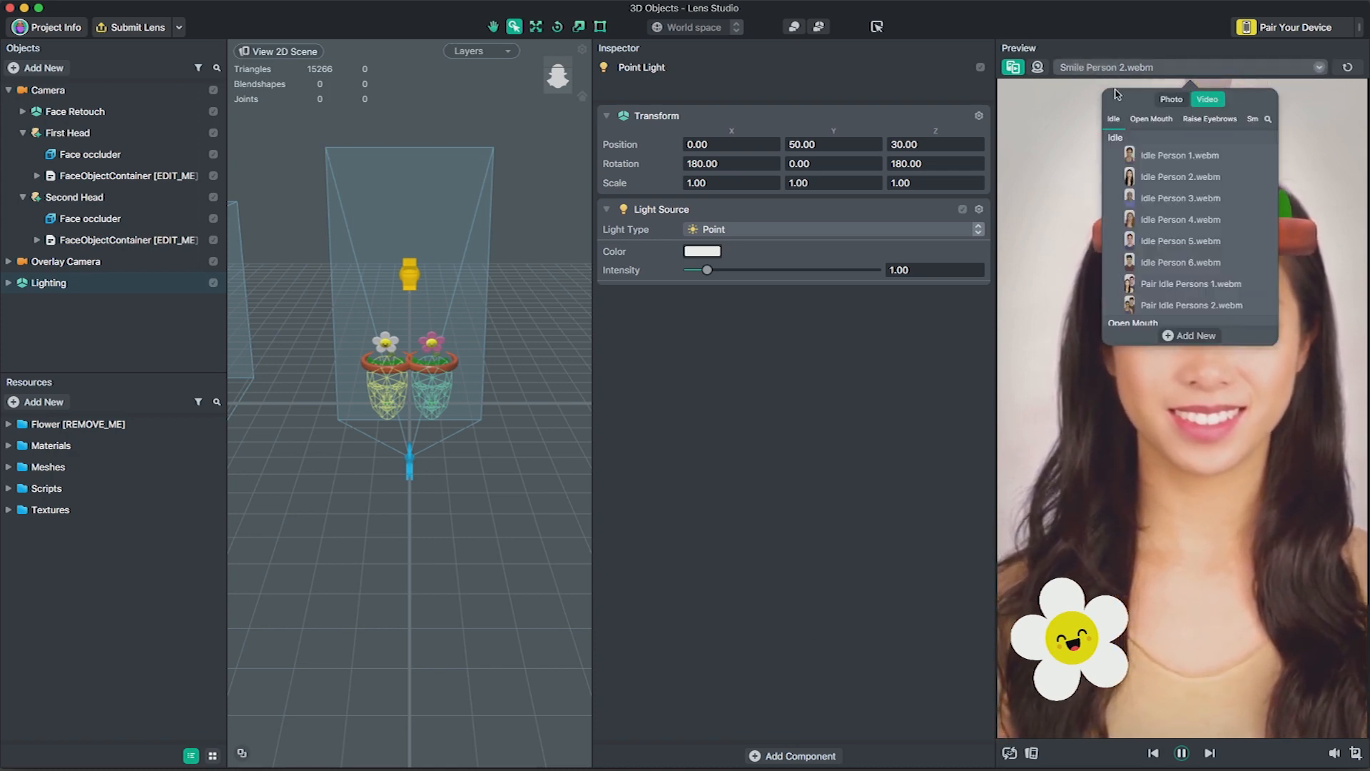
left_click(1190, 283)
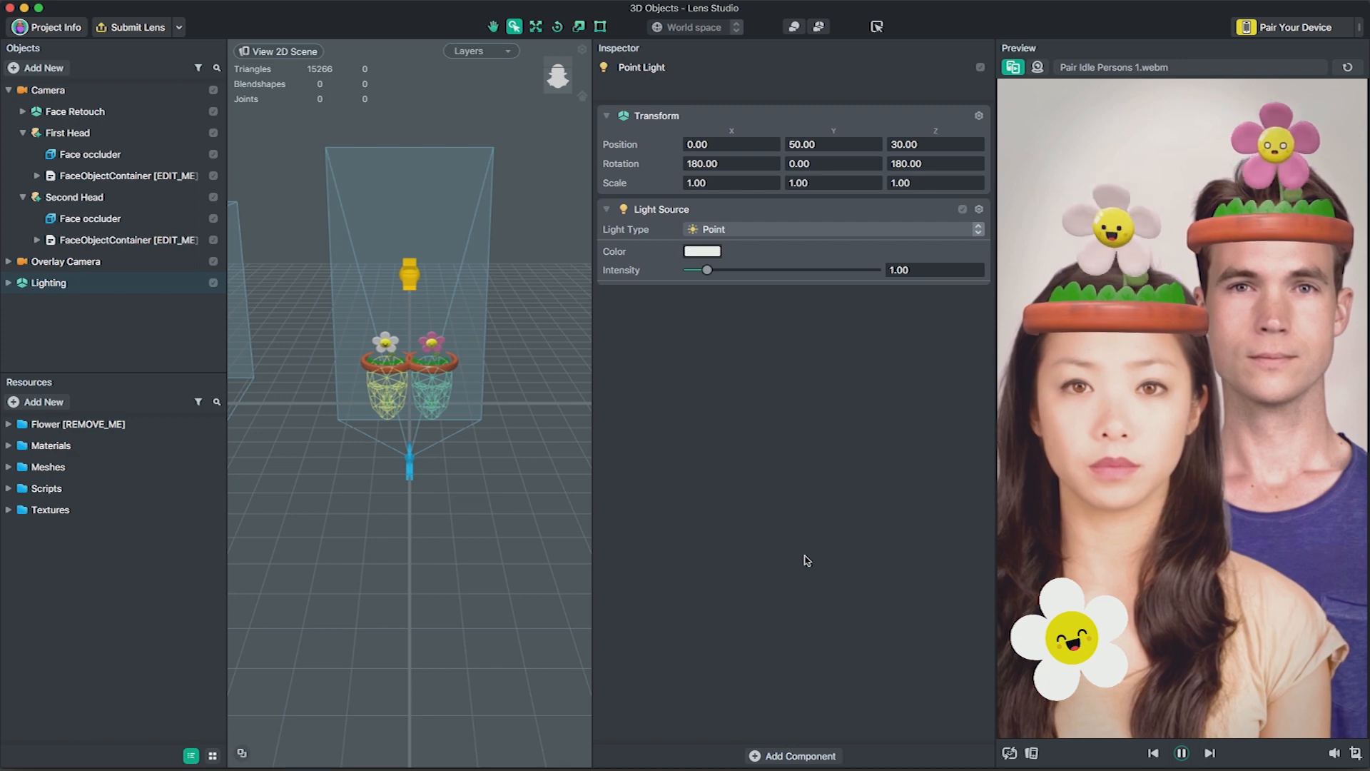
left_click(73, 197)
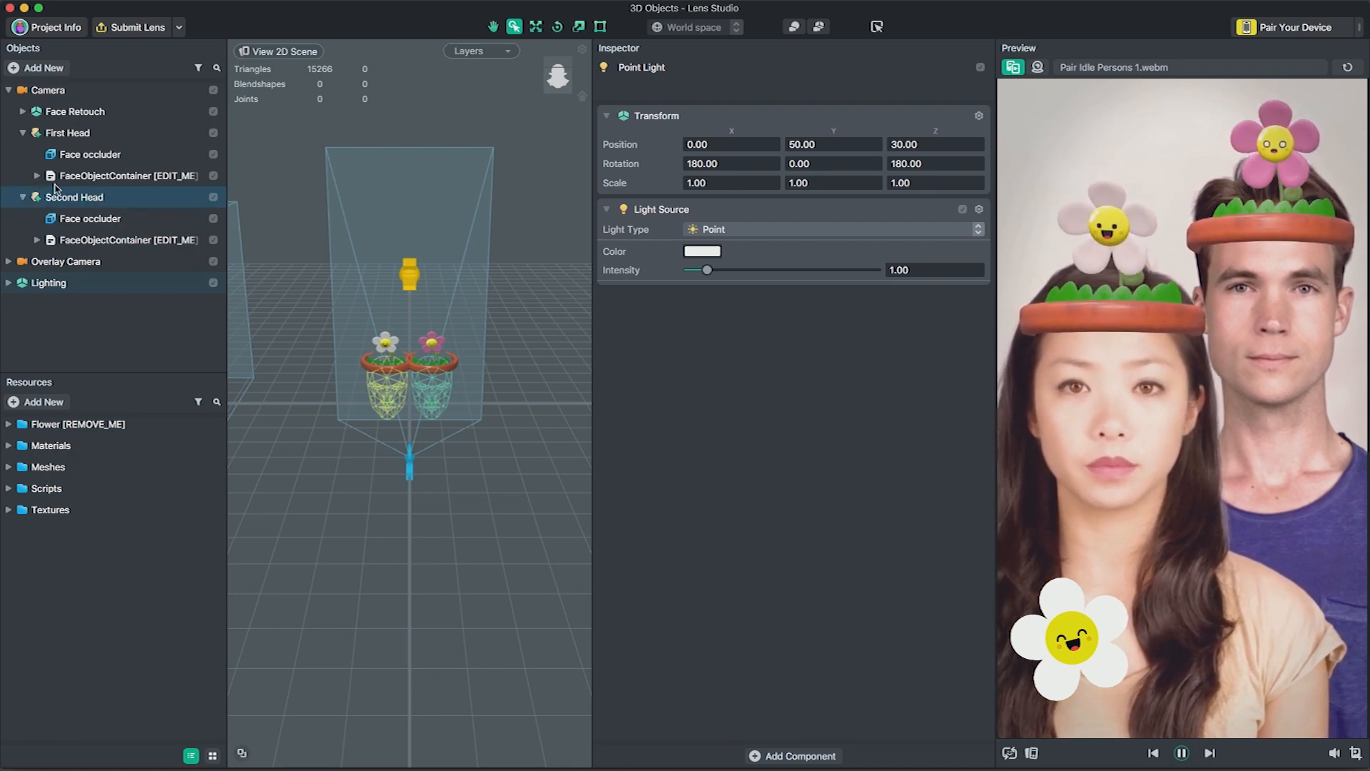
right_click(79, 197)
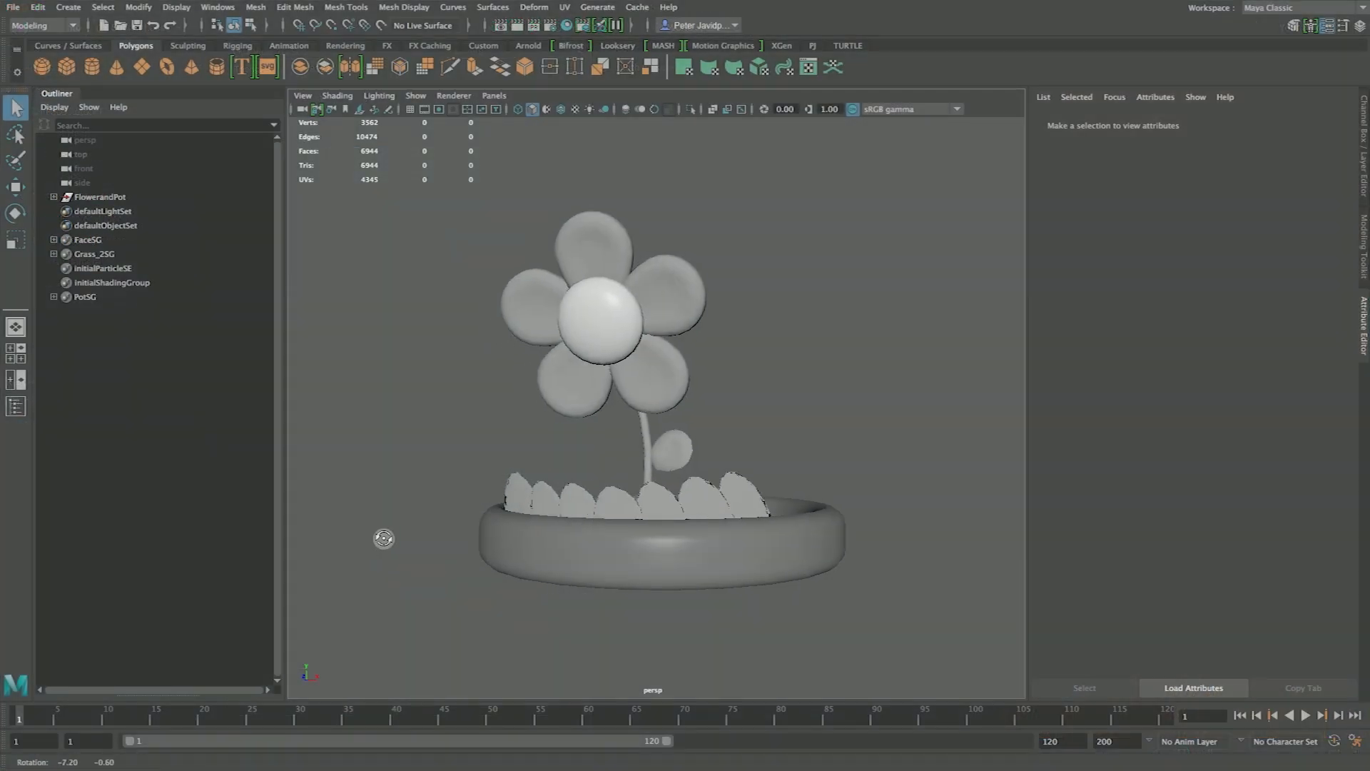
Triangulate the flower-pot mesh into 6,944 triangles and select FlowerandPot in the Outliner.
left_click_drag(384, 538, 355, 537)
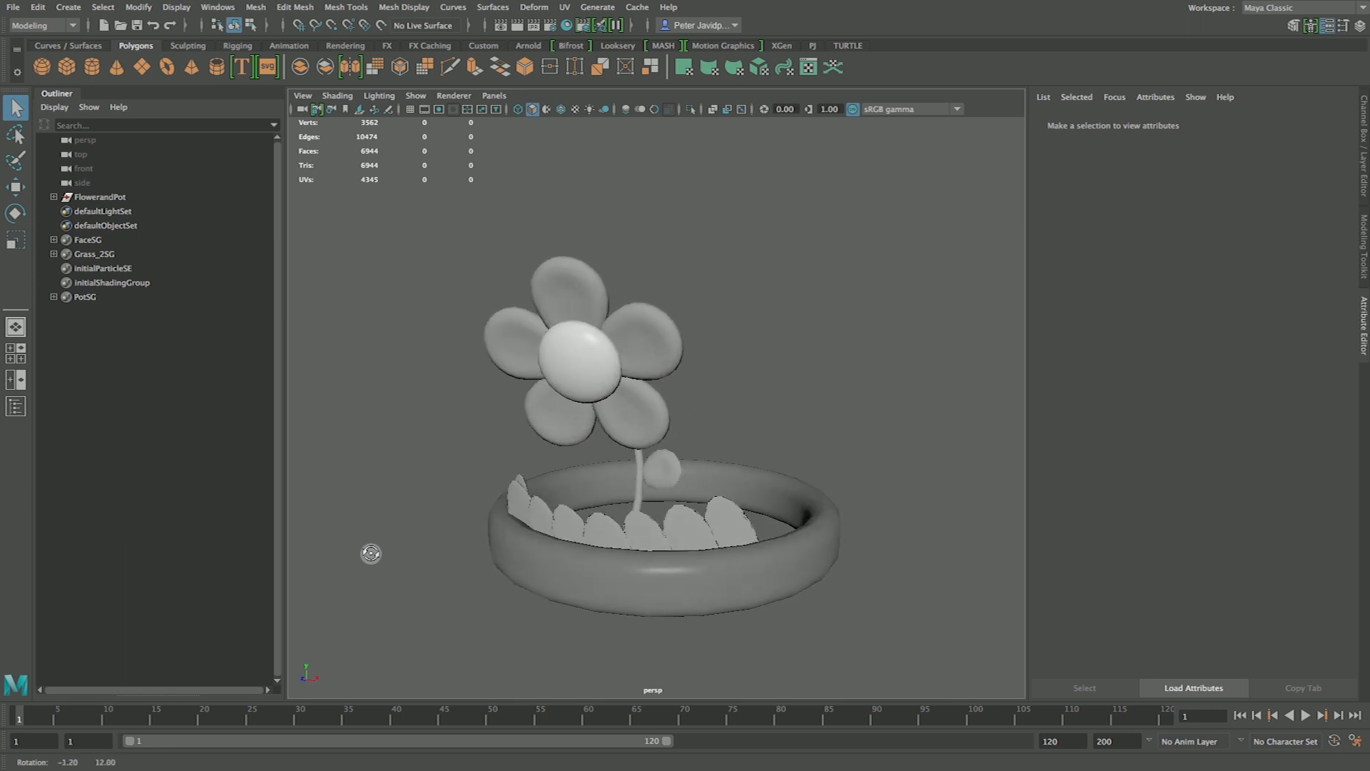
left_click_drag(370, 552, 372, 549)
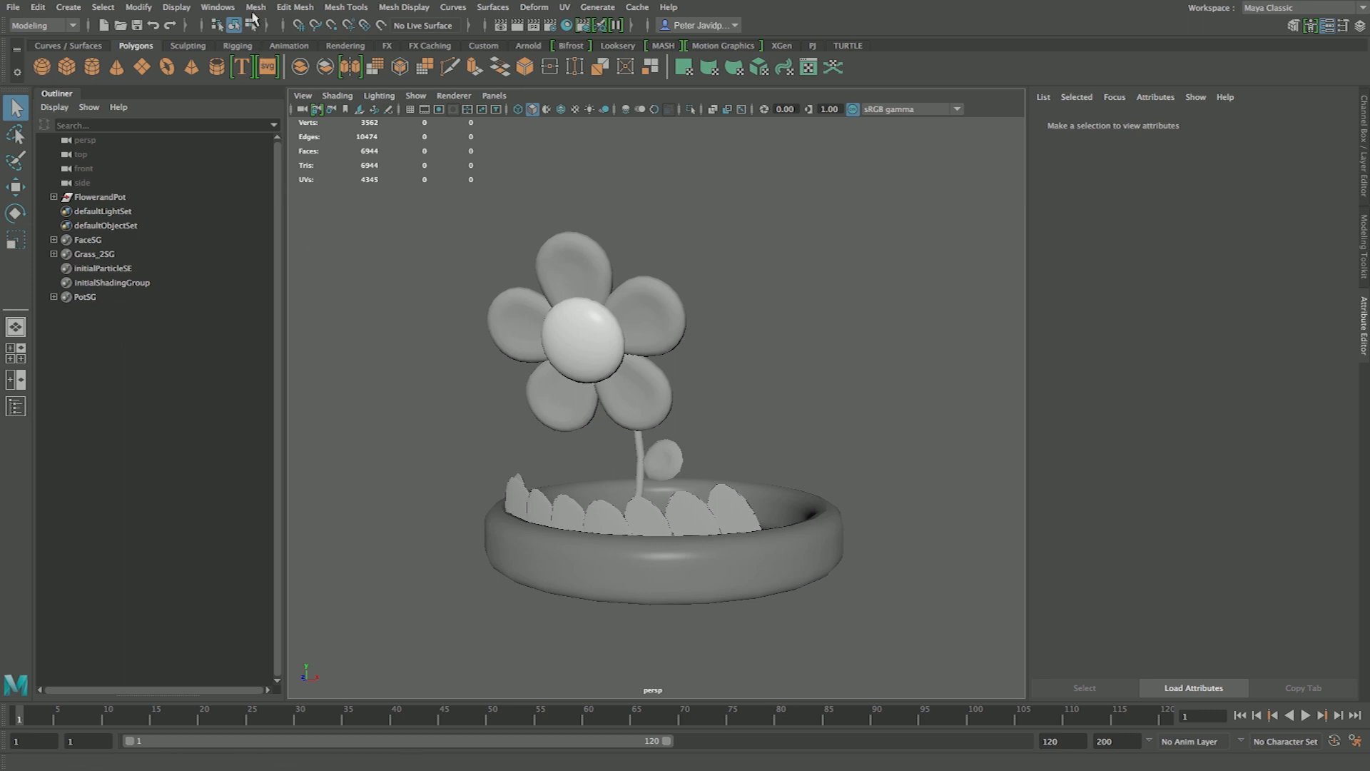
left_click(256, 8)
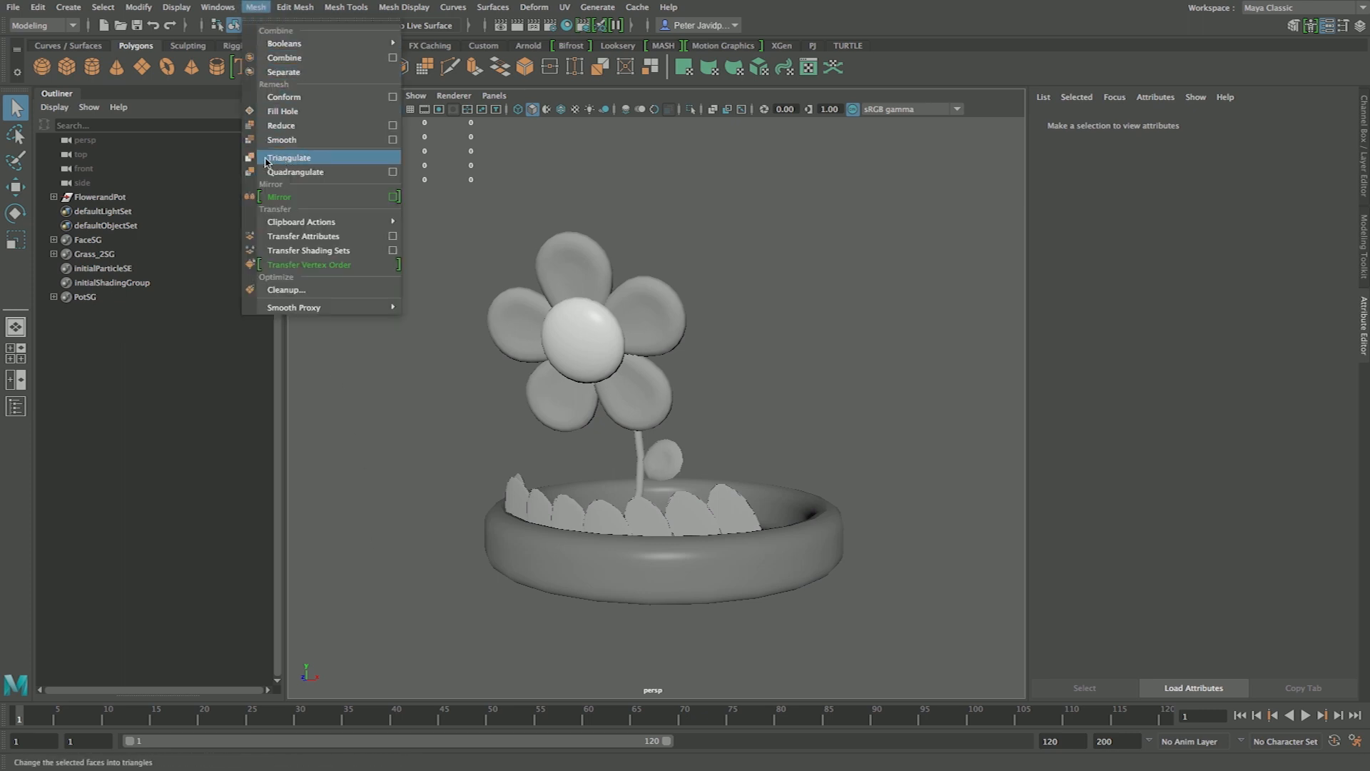
left_click(288, 157)
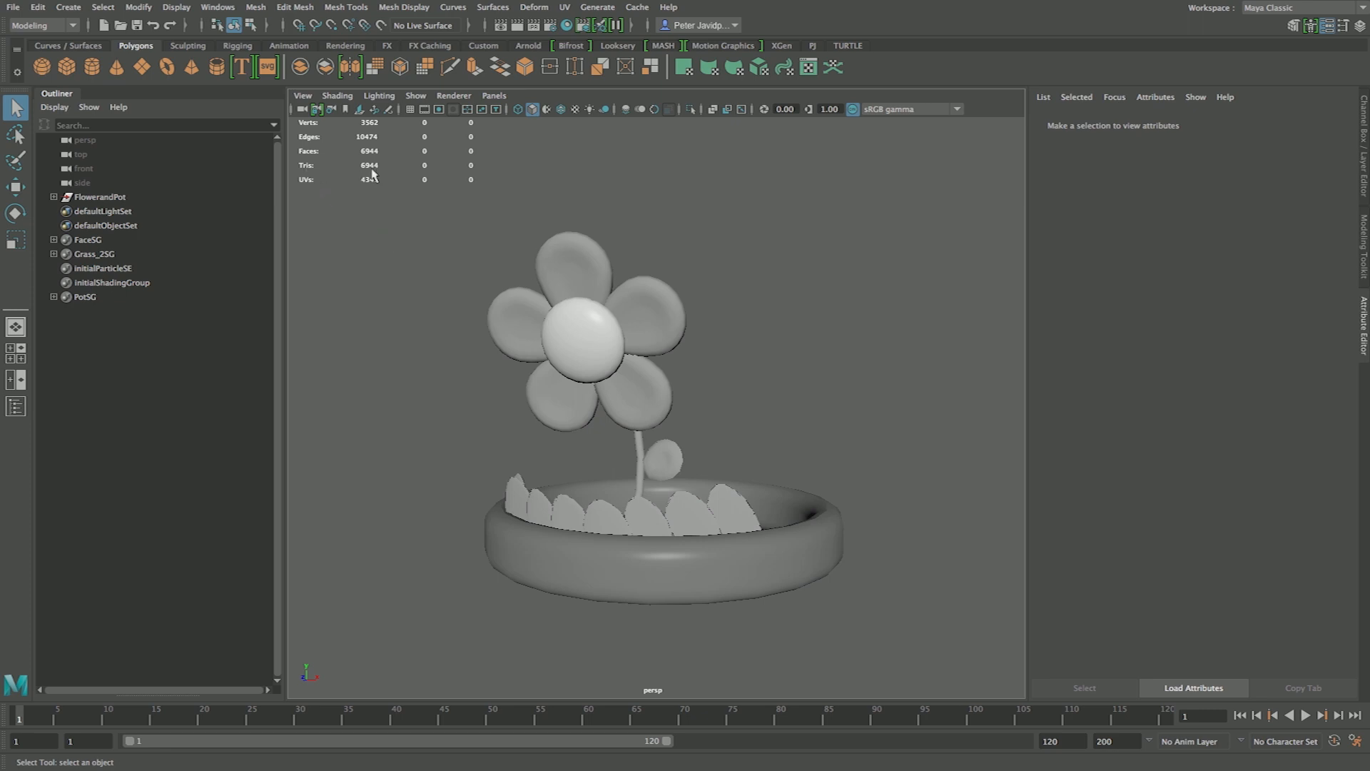
mouse_move(353, 225)
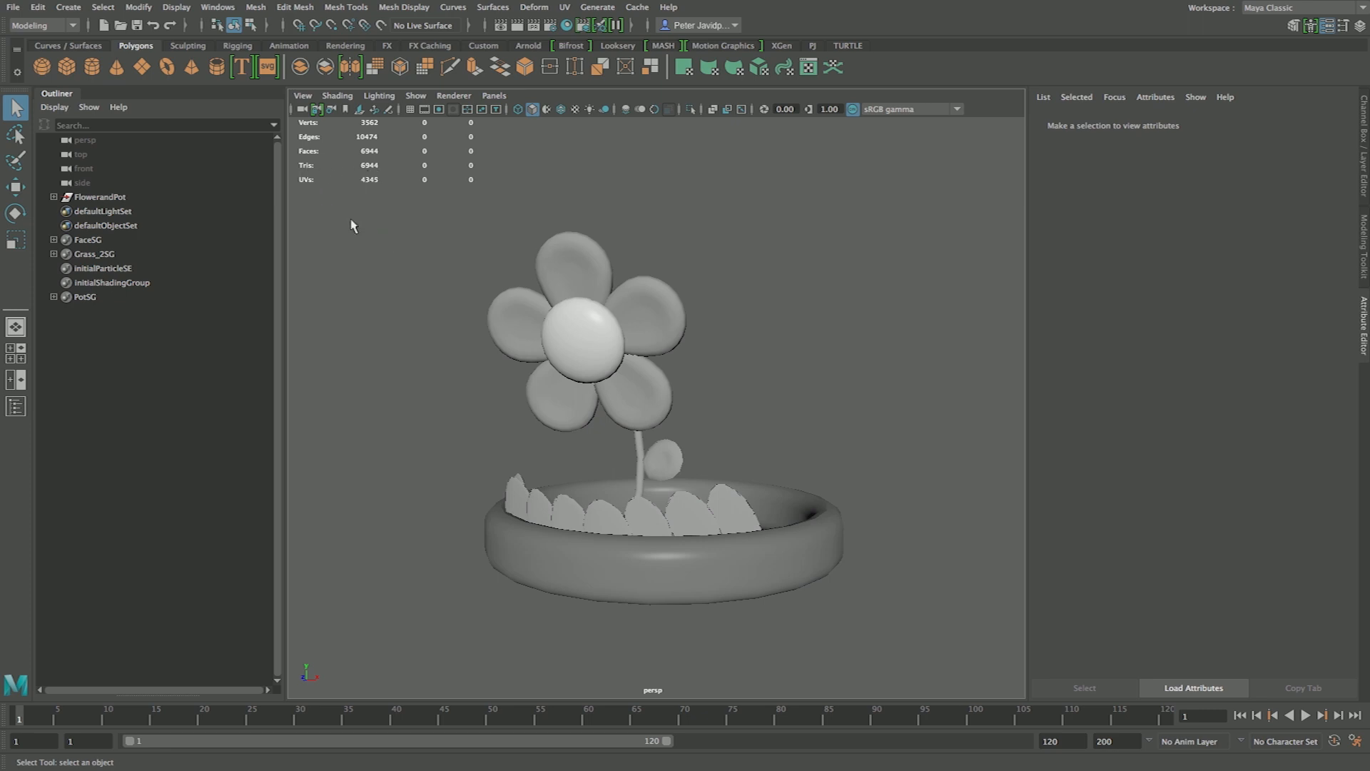
mouse_move(137, 203)
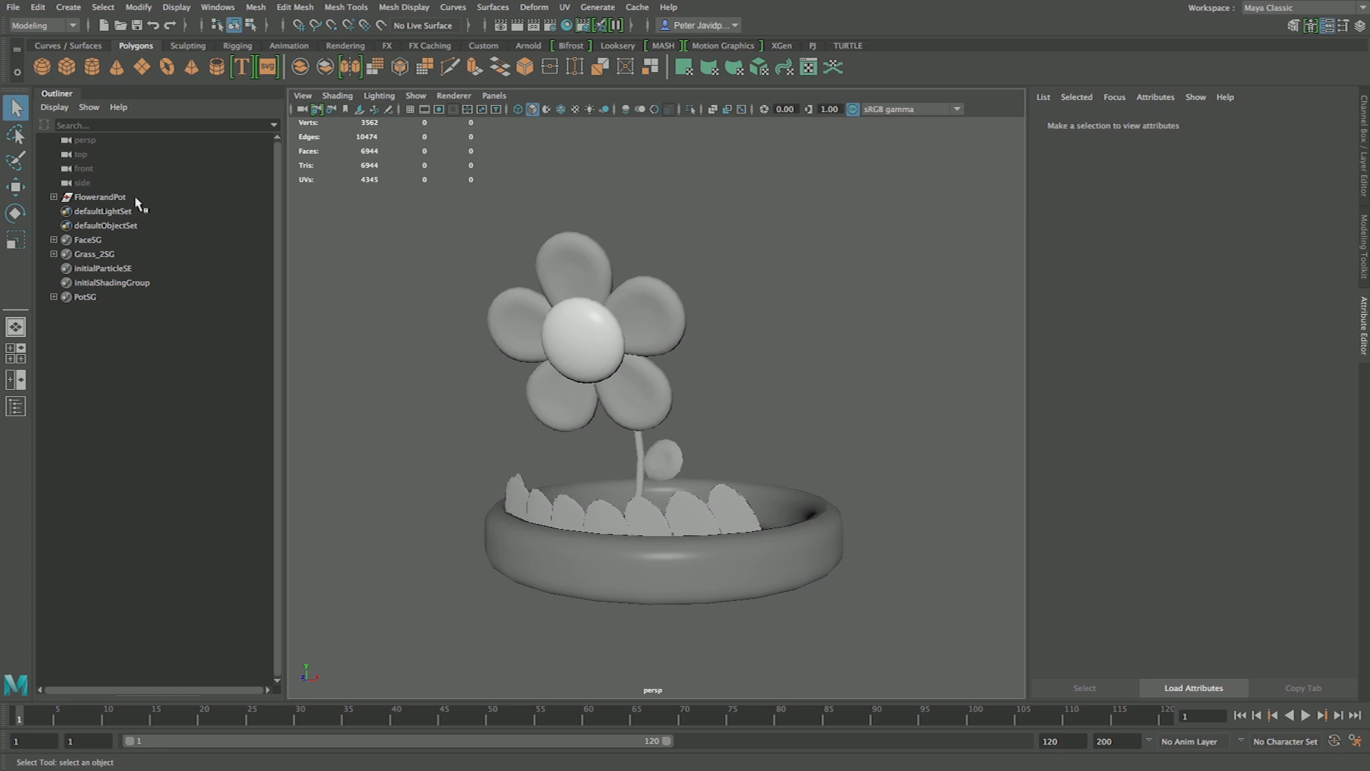
left_click(100, 197)
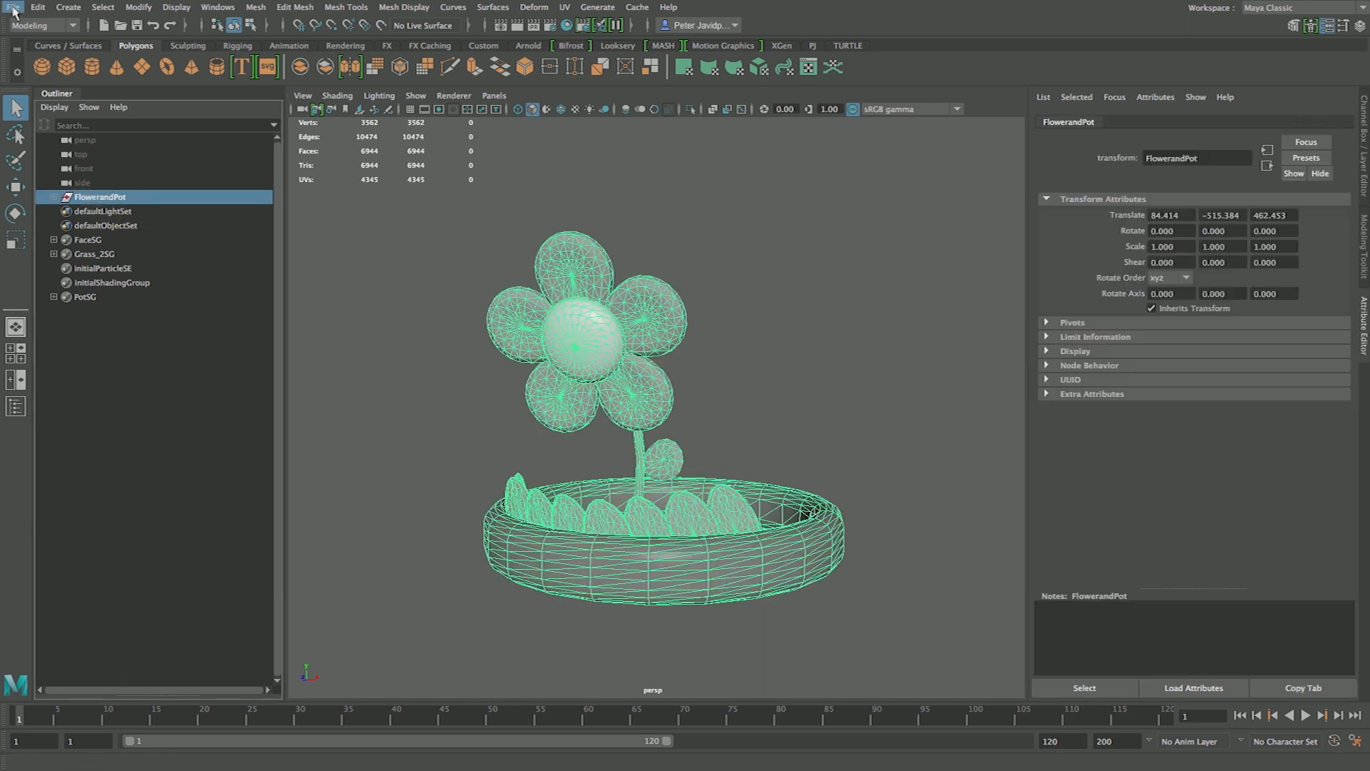
Export the selected model as FBX 'flower_pot_he' with tangents and binormals, dismissing warnings.
left_click(25, 6)
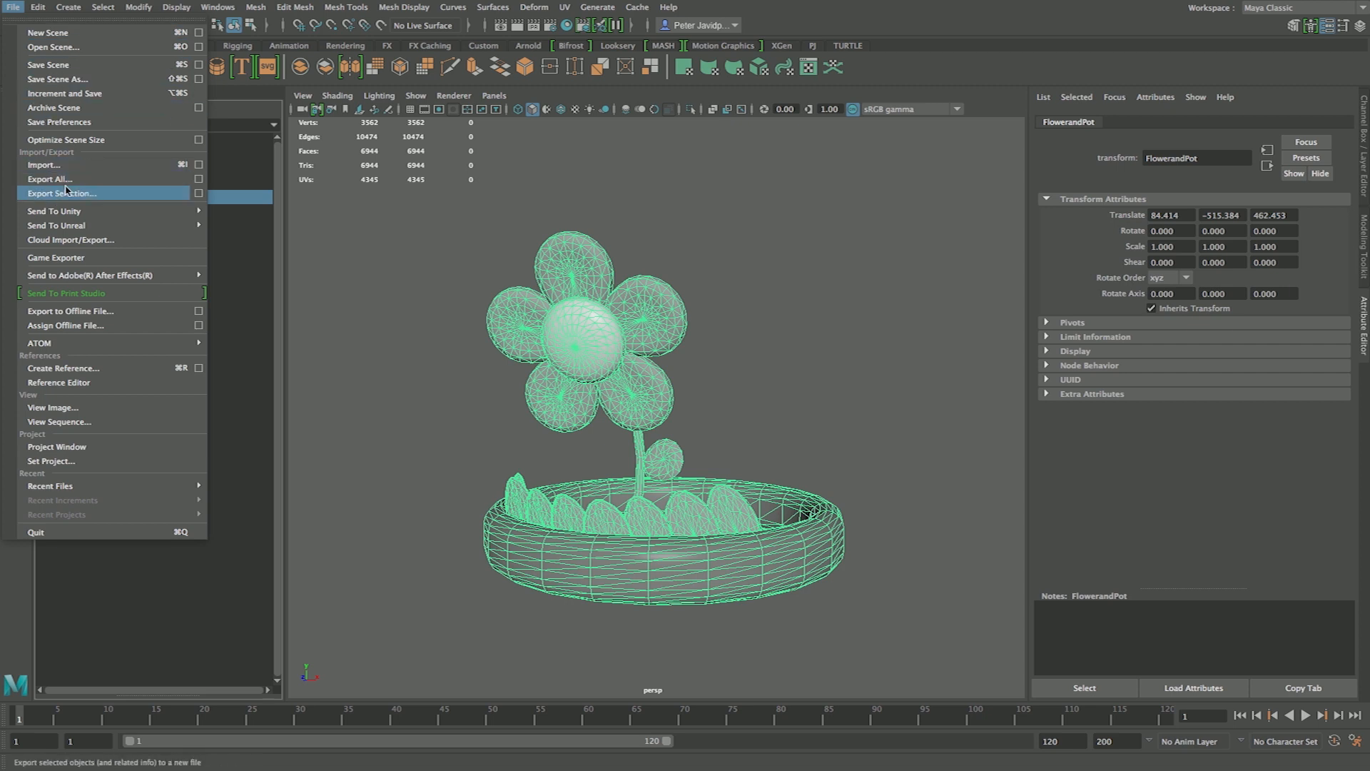
left_click(61, 193)
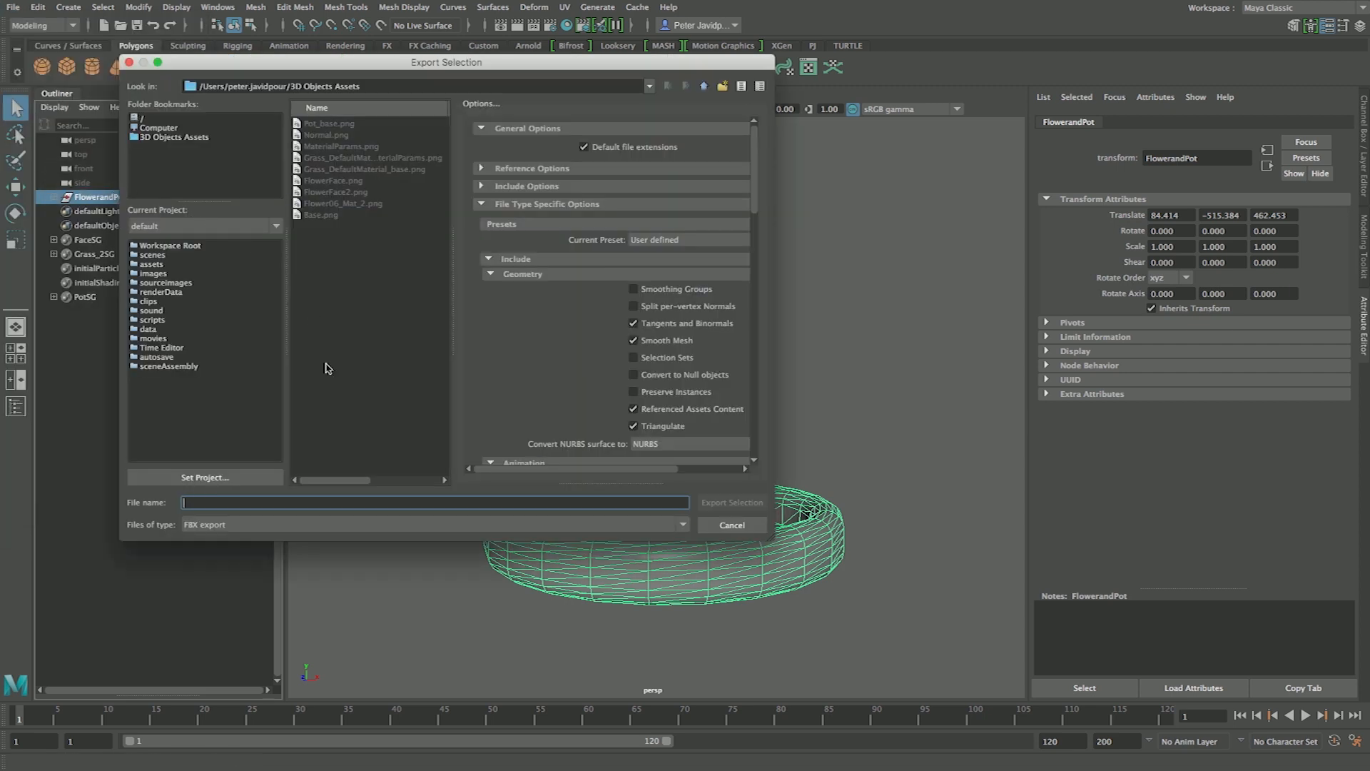
mouse_move(259, 529)
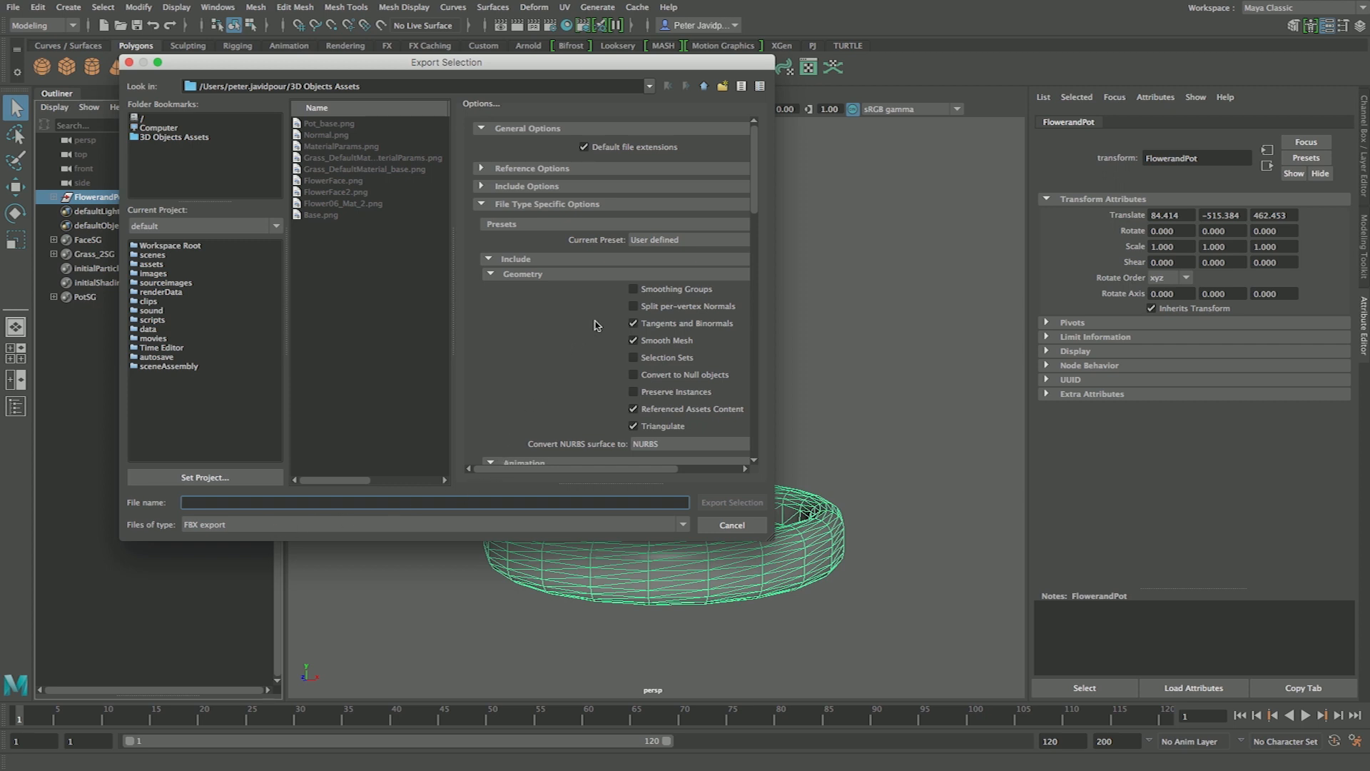
left_click(633, 323)
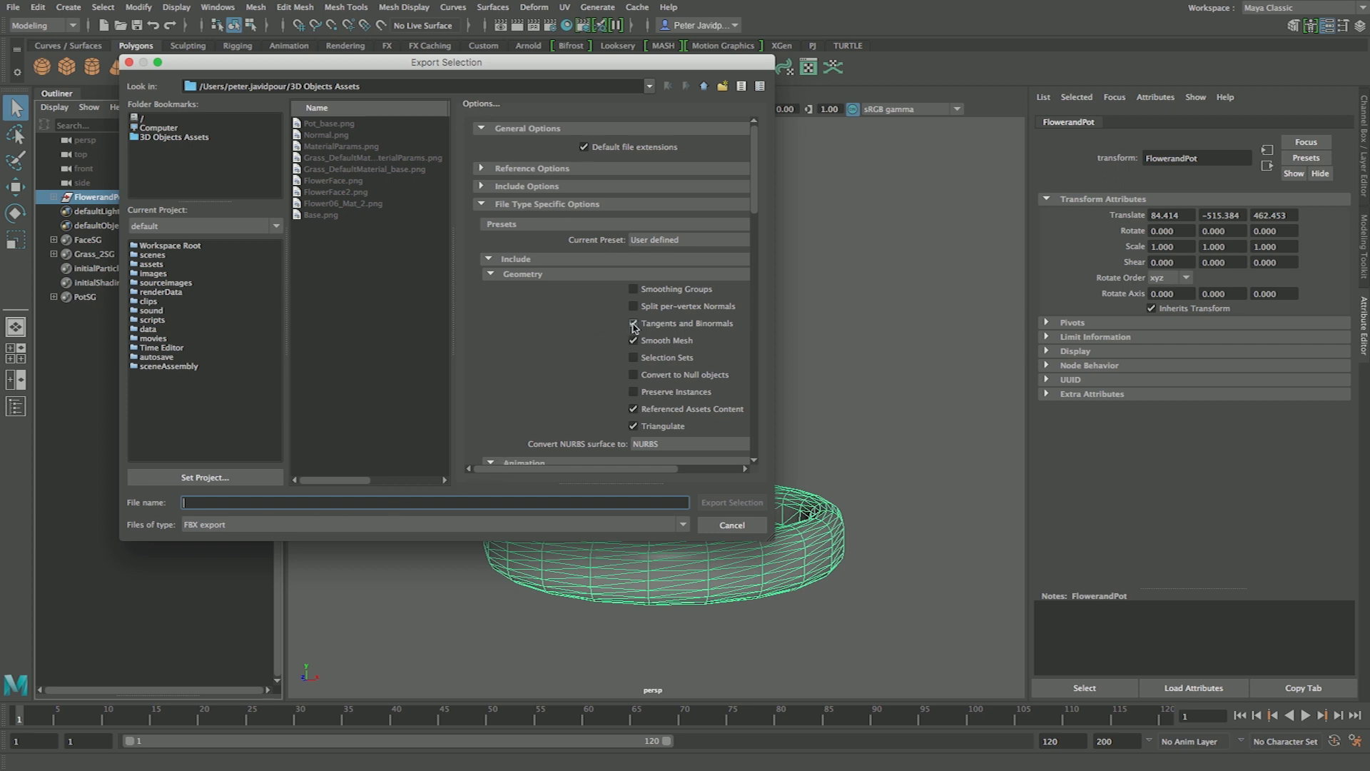
left_click(632, 323)
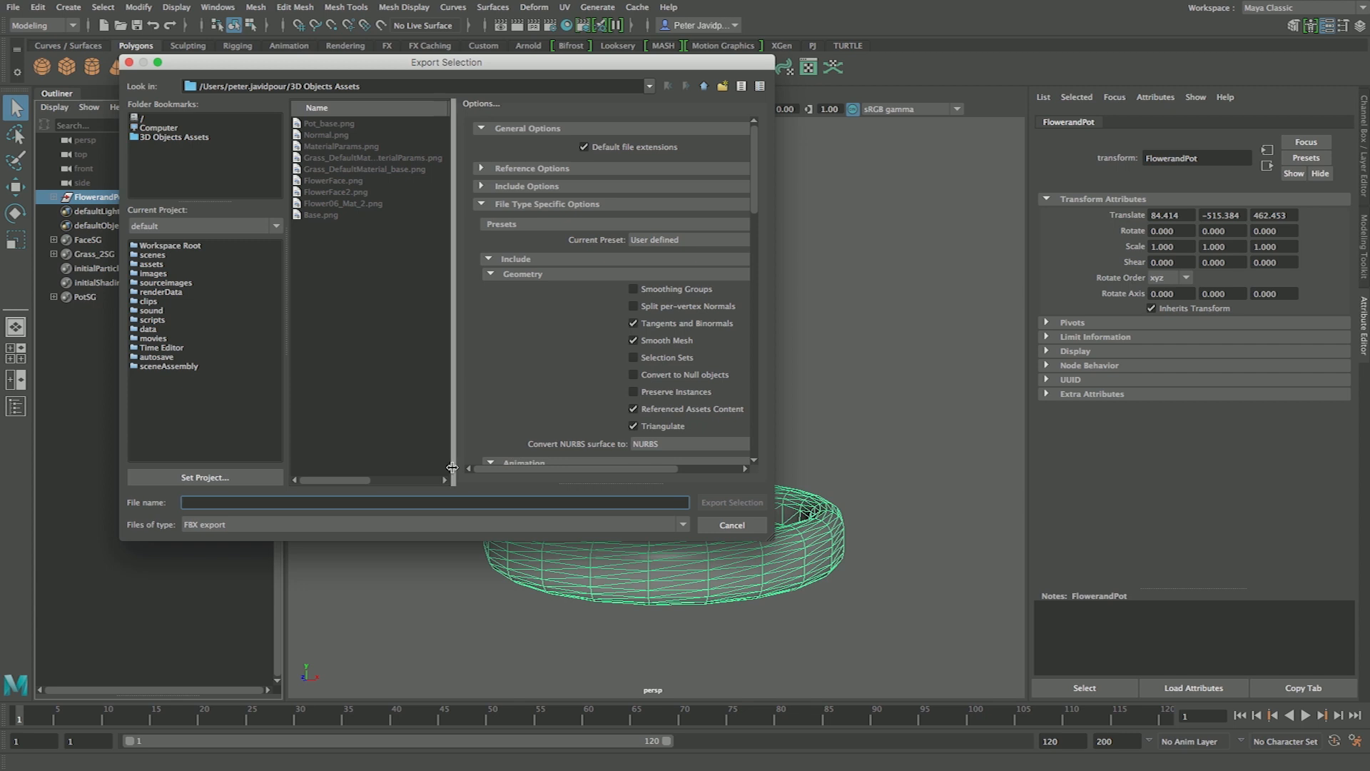
type("flower_pot_he")
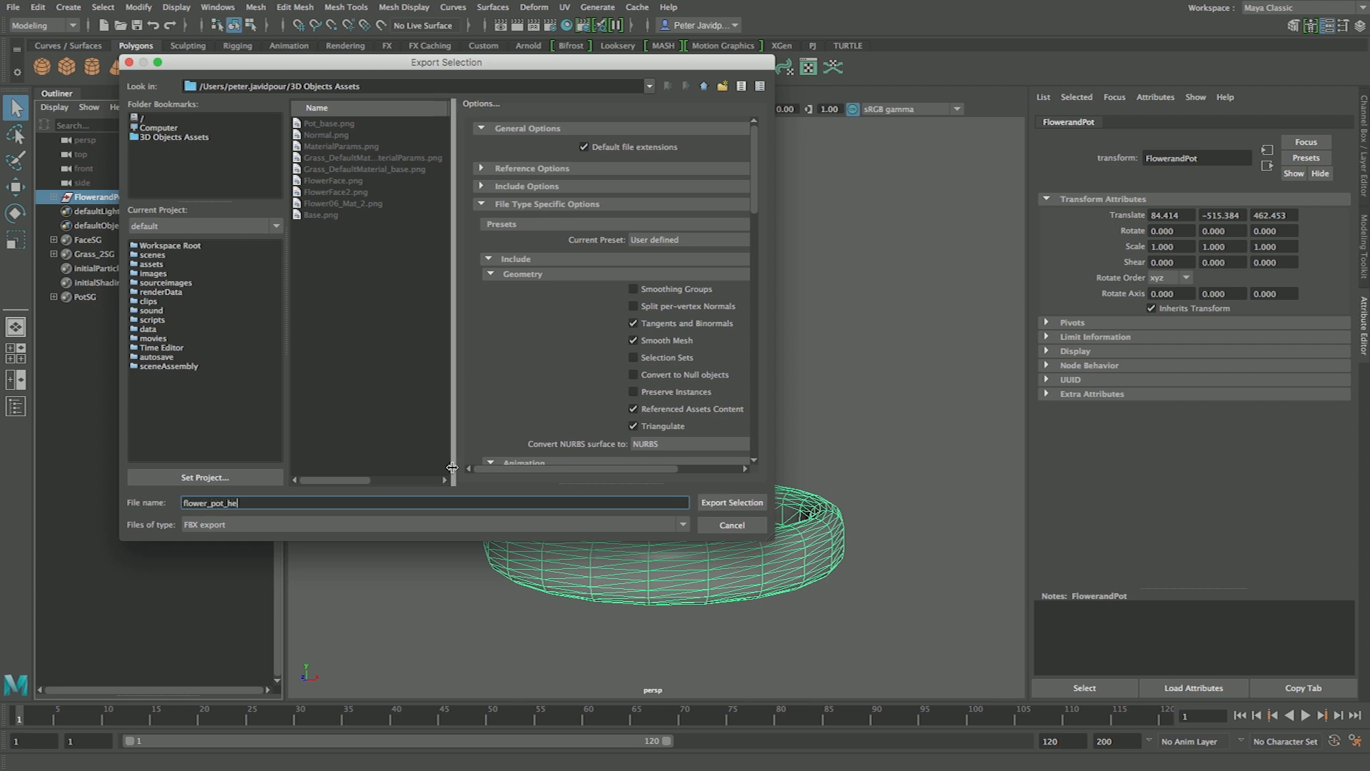
left_click(731, 502)
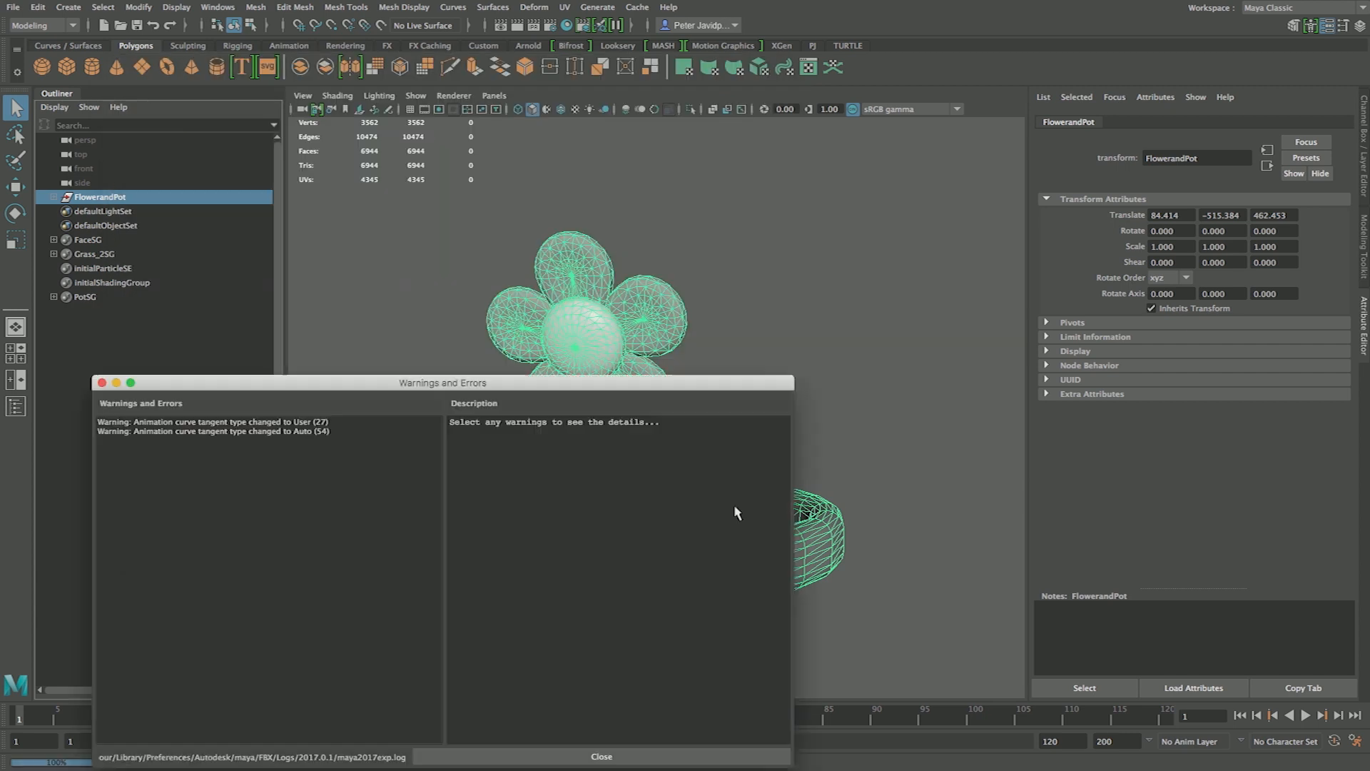
left_click(597, 756)
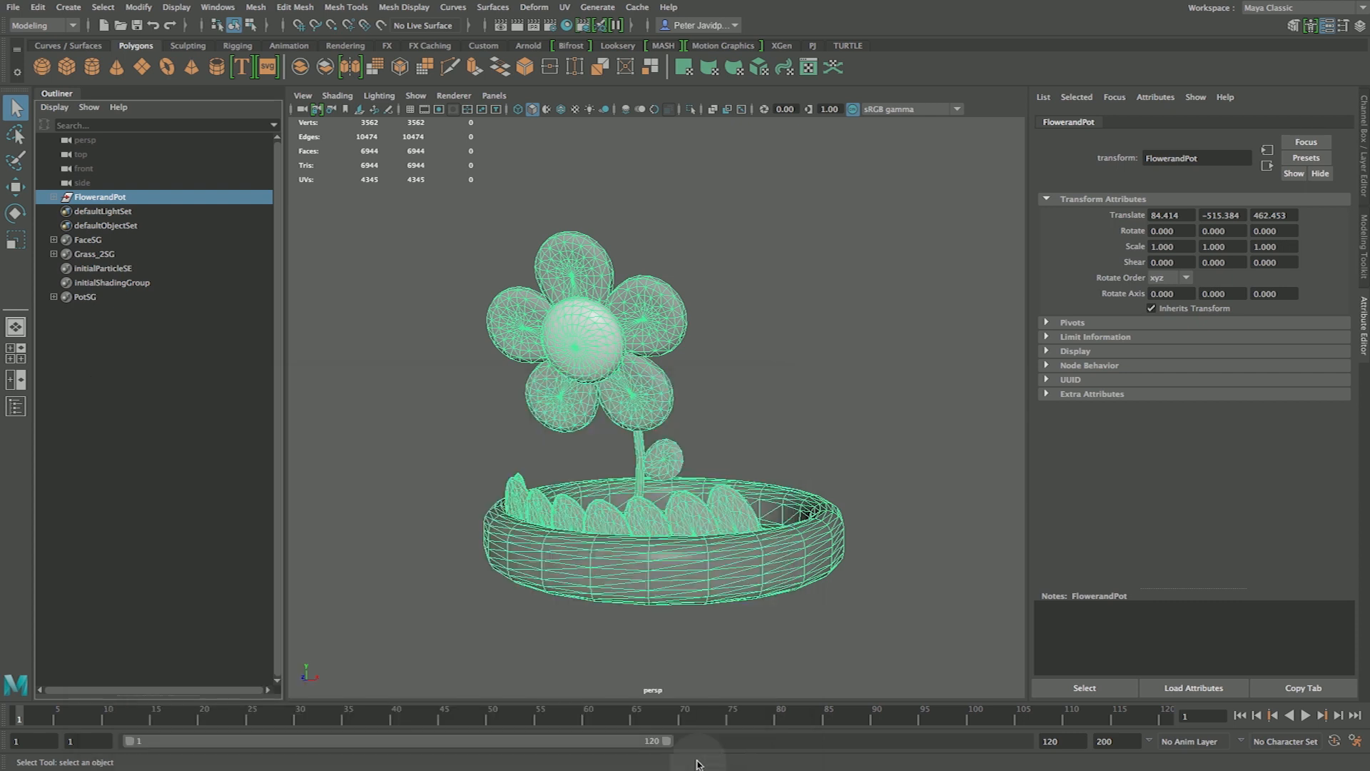
mouse_move(929, 475)
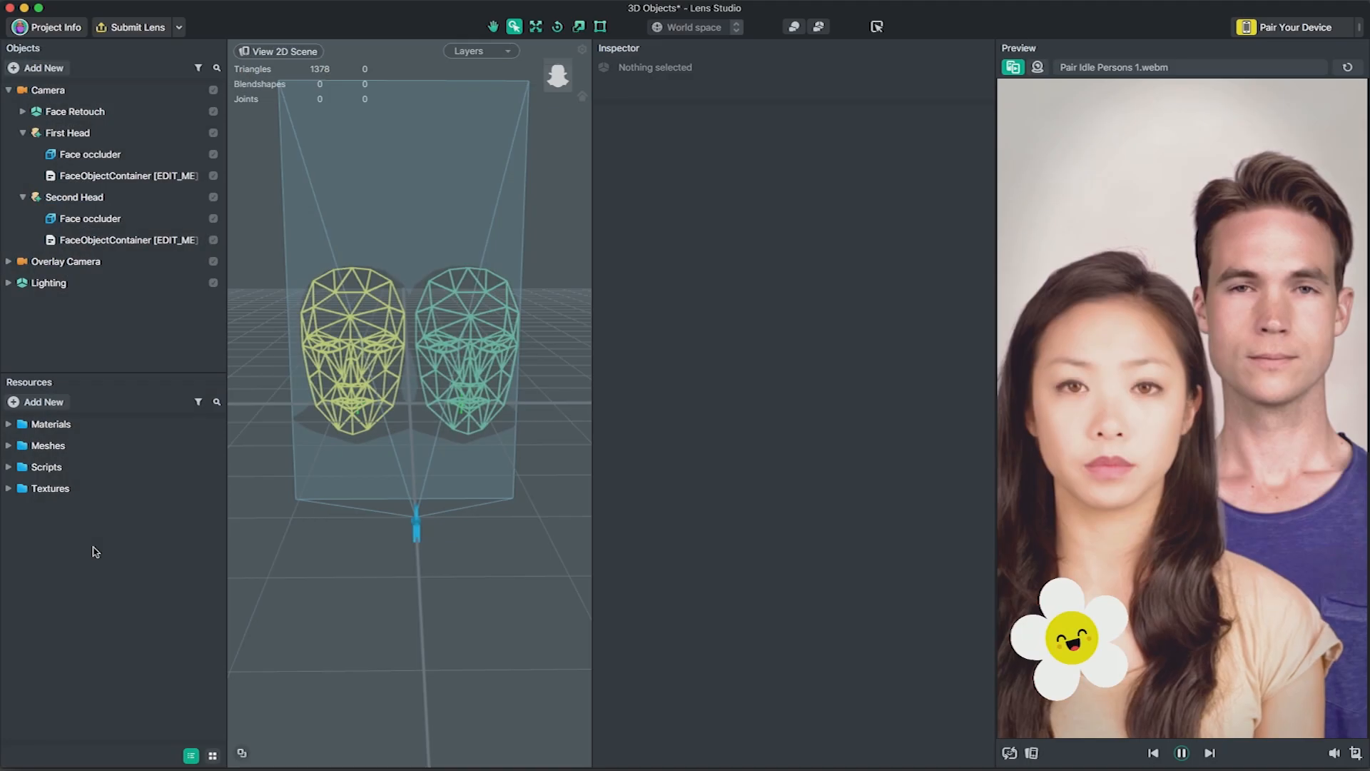
Import flower_pot_head.fbx into the project and select the new scene object.
left_click(50, 424)
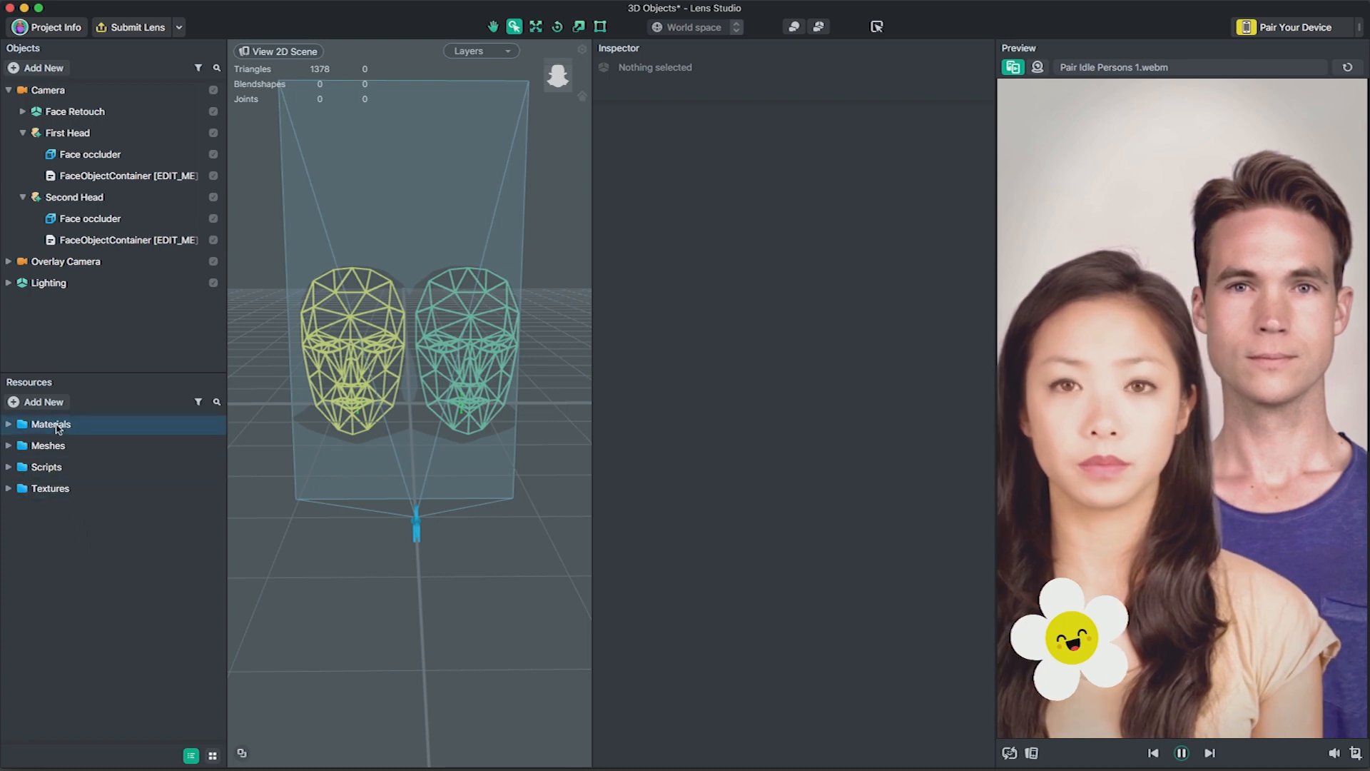
left_click(42, 401)
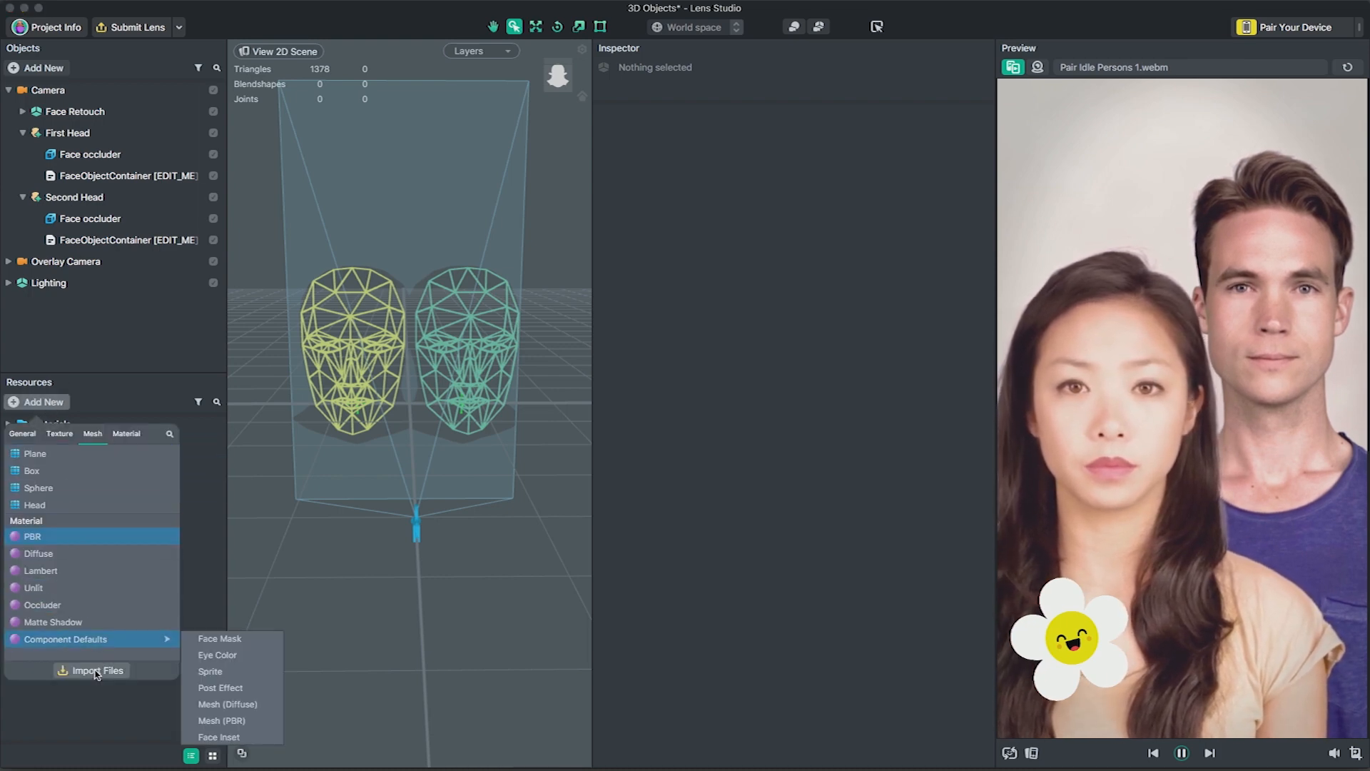
left_click(96, 671)
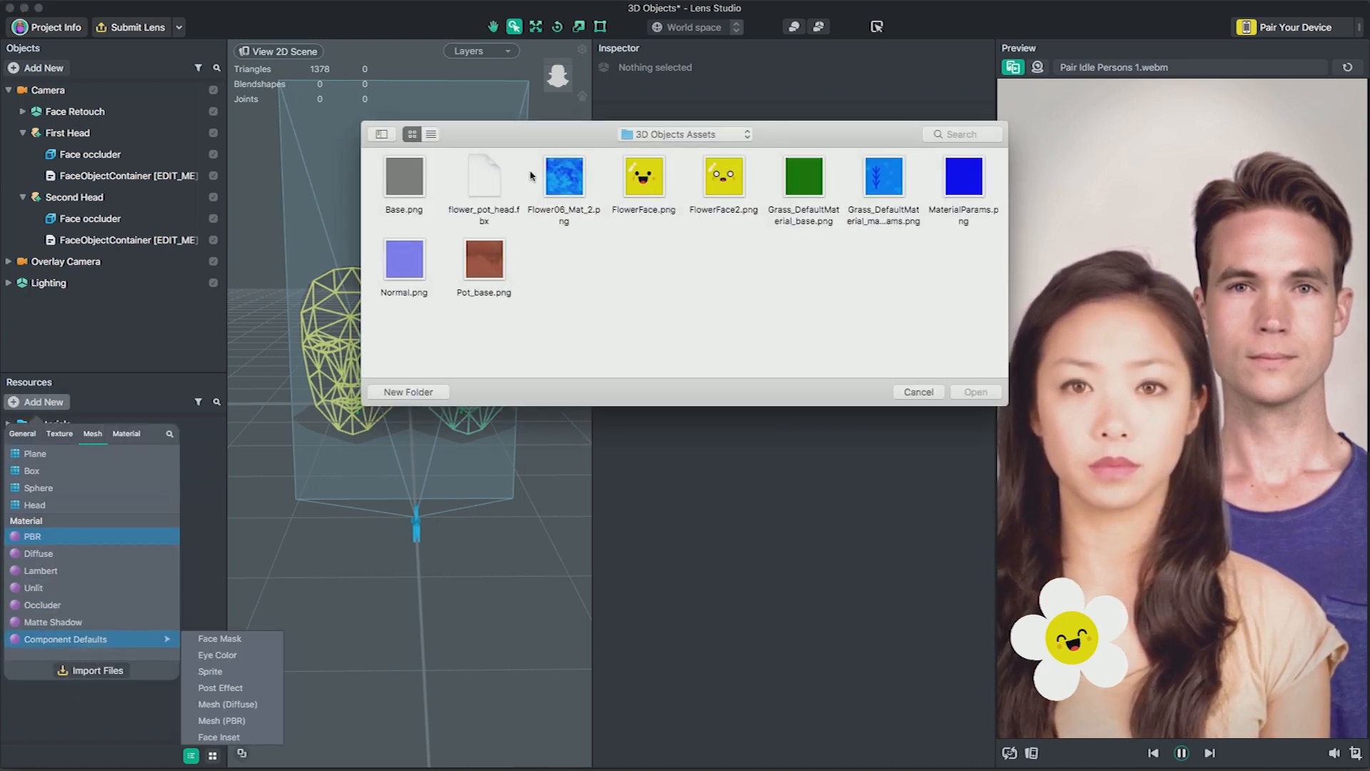
left_click(483, 176)
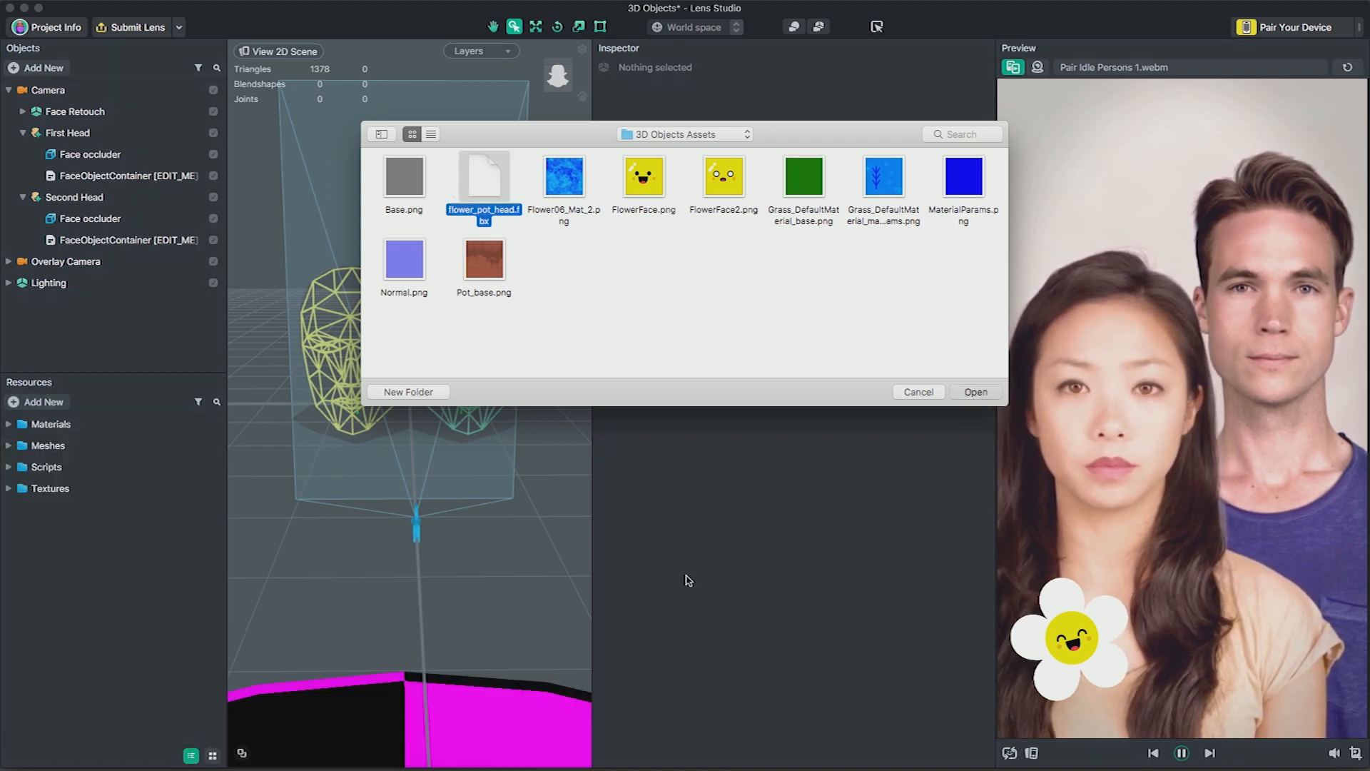
left_click(976, 392)
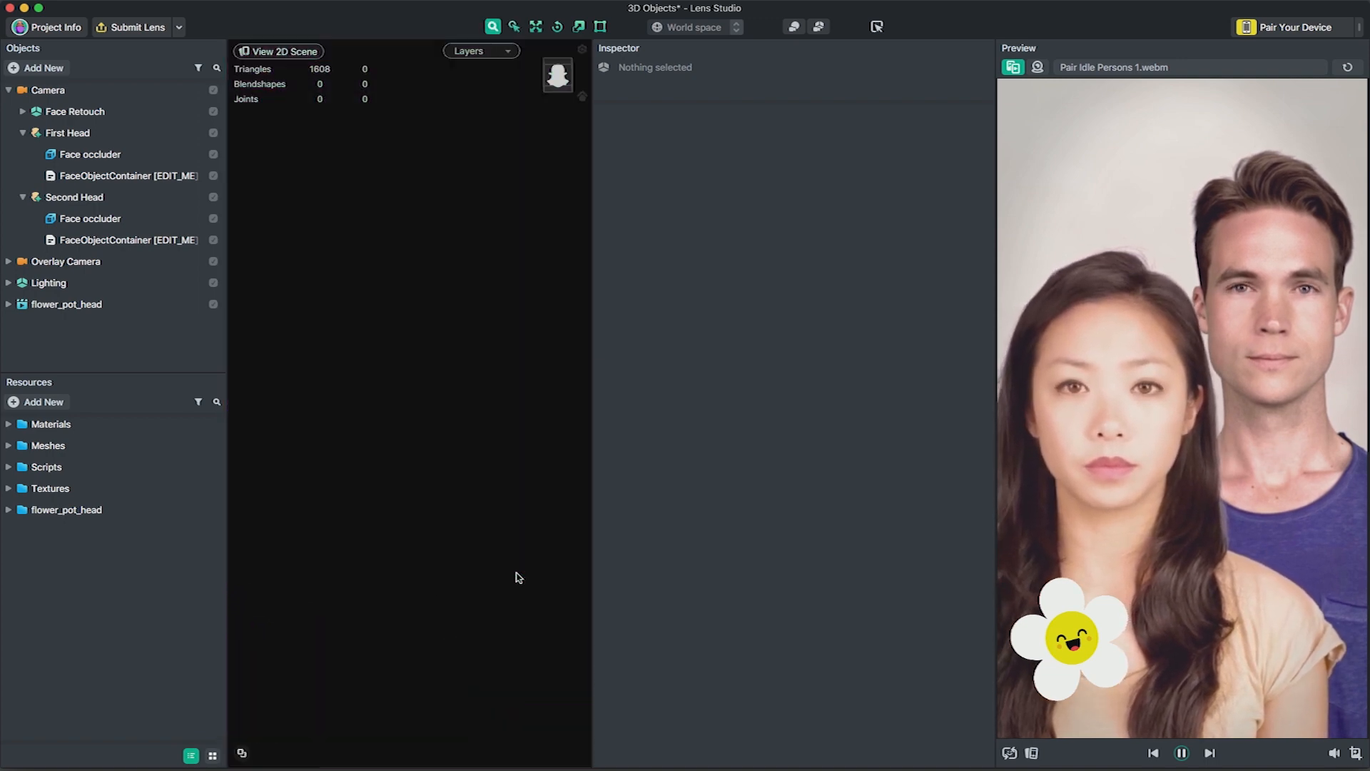
left_click(67, 304)
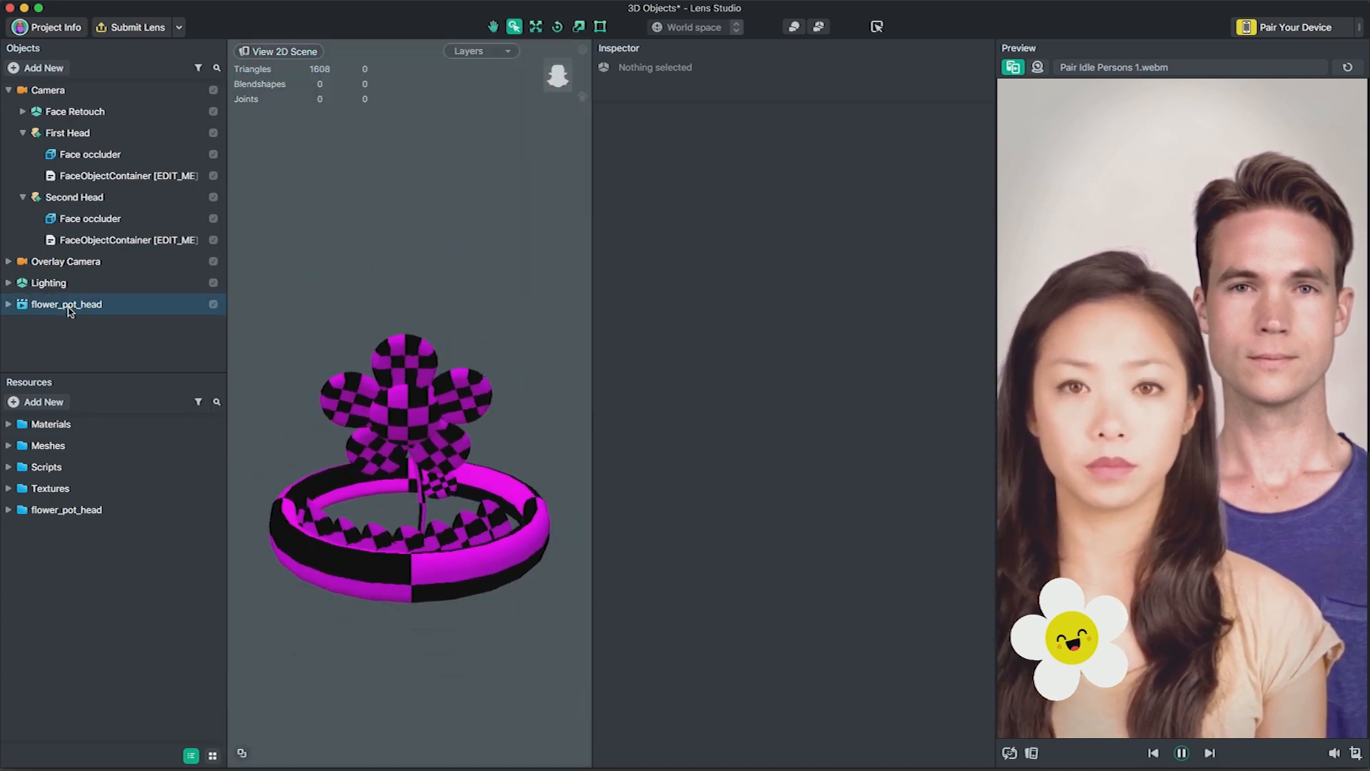
Import the PNG textures into flower_pot_head's Textures folder and set the PBR normal map.
left_click(131, 535)
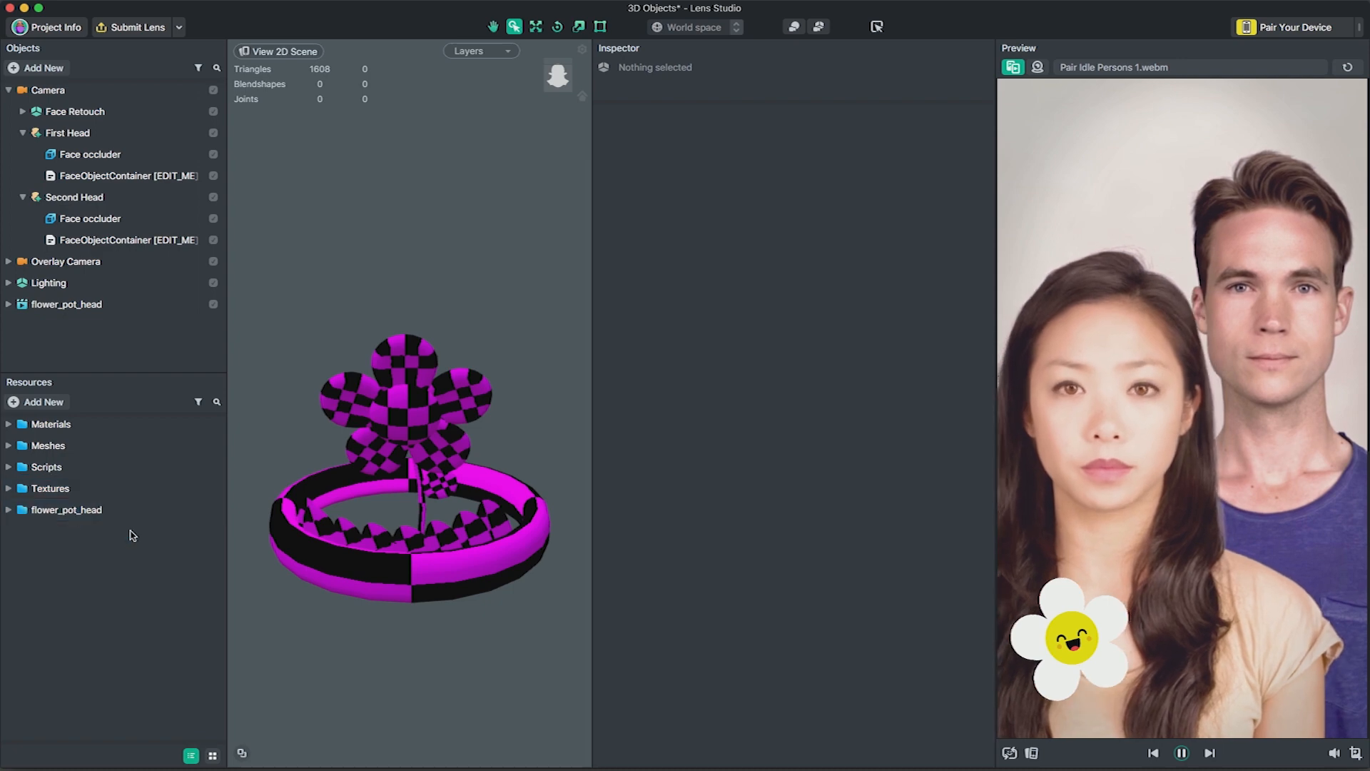
left_click_drag(411, 463, 408, 533)
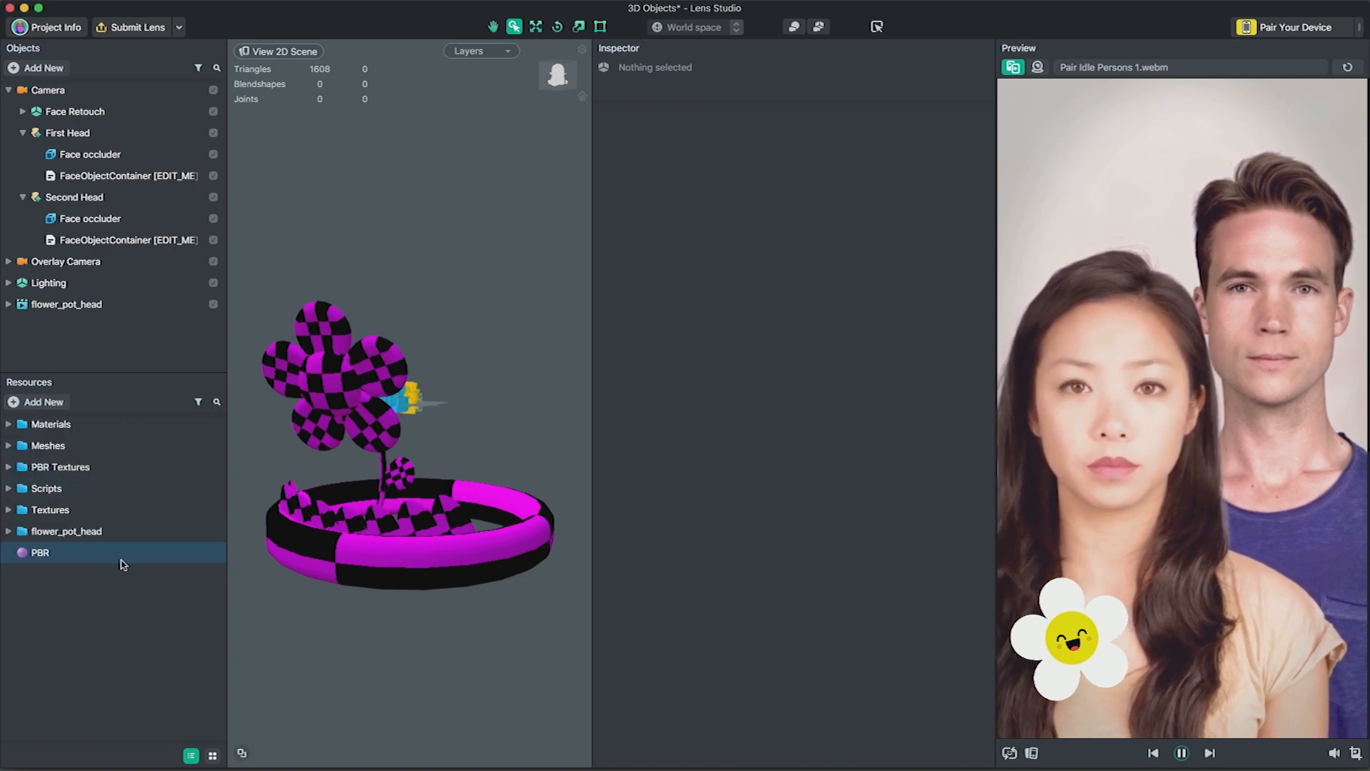
left_click(9, 531)
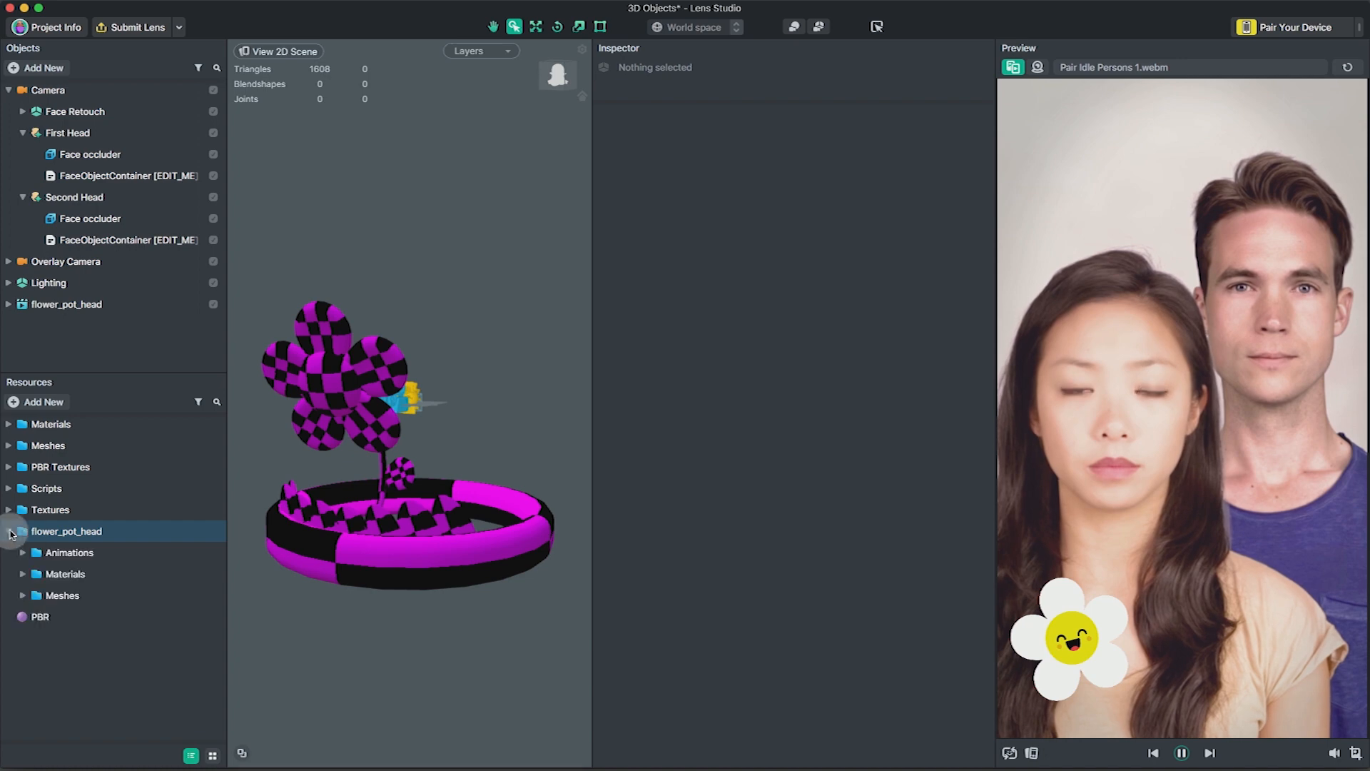
left_click(37, 402)
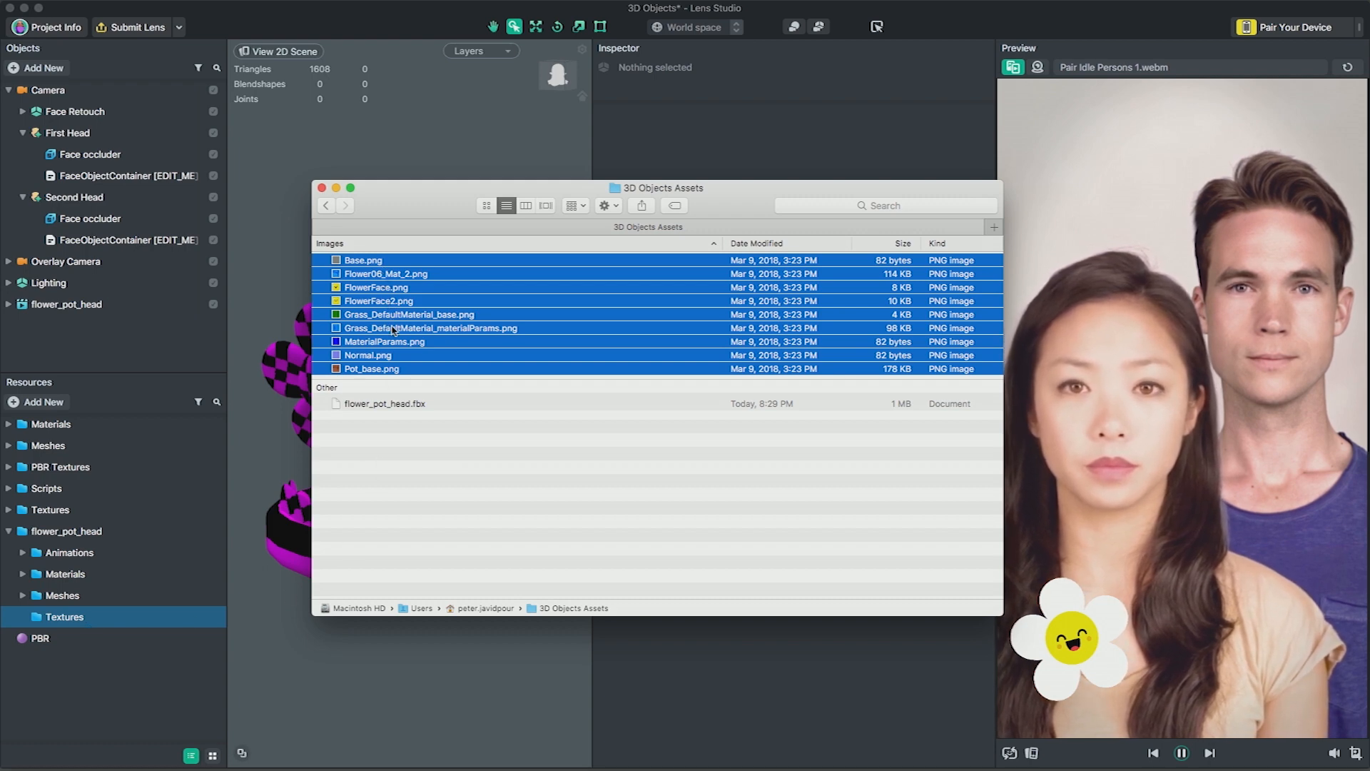
left_click_drag(406, 327, 358, 411)
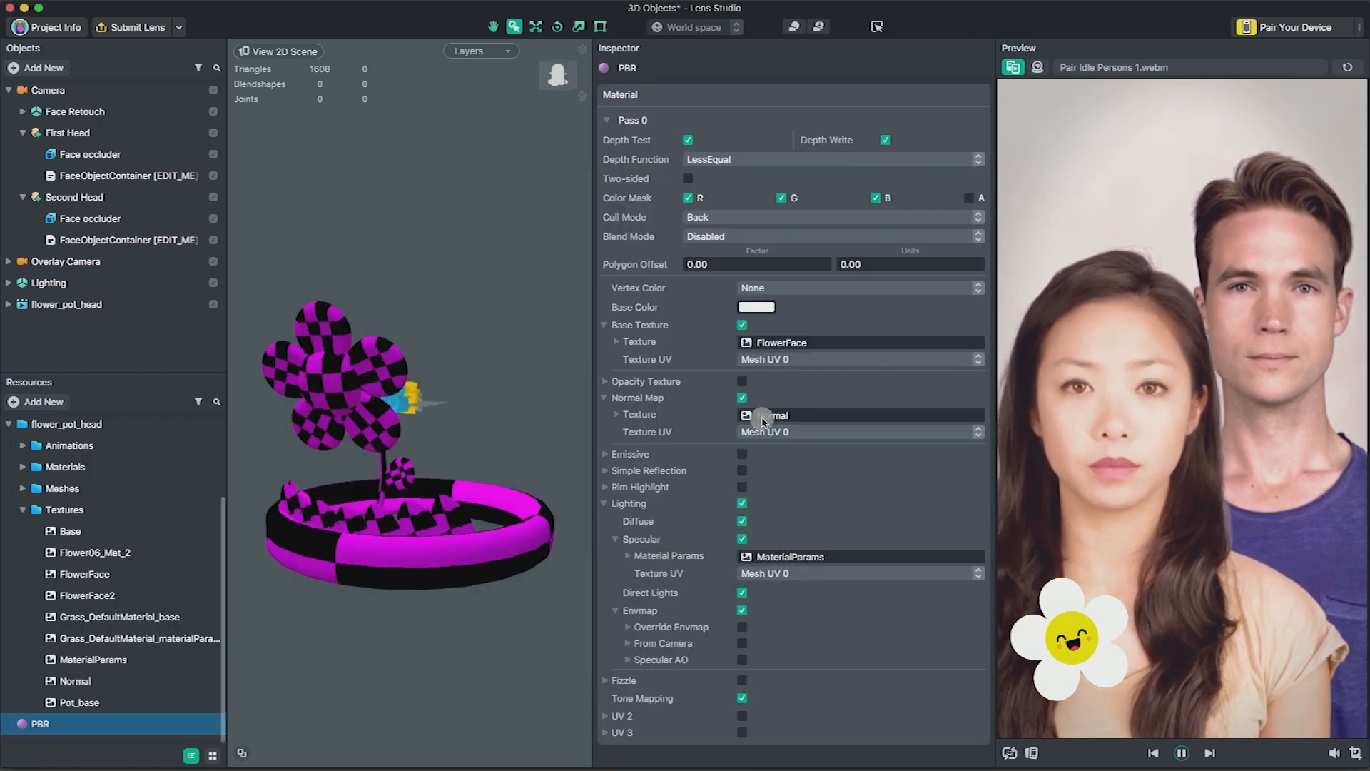
left_click(765, 415)
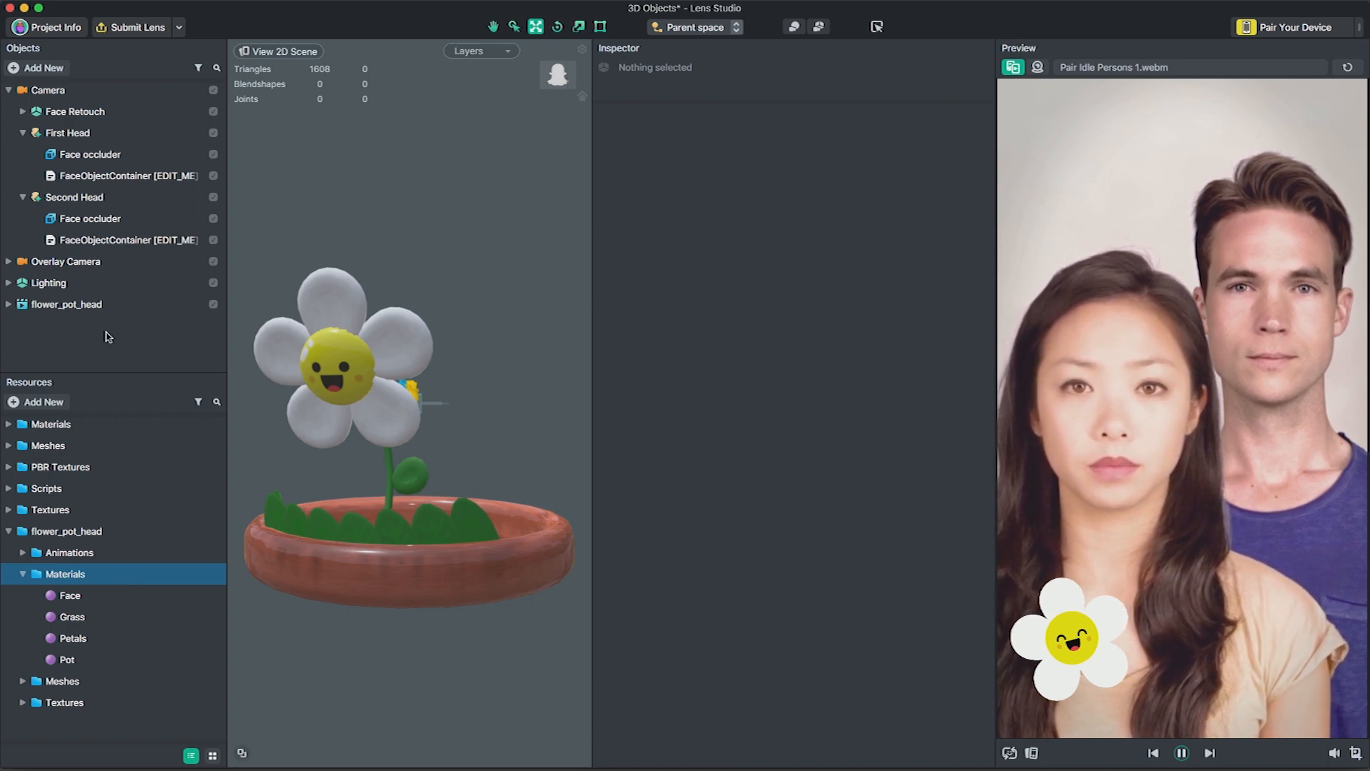
Assign Face, Grass, Petals and Pot materials and place flower_pot_head under First Head's container.
left_click(65, 303)
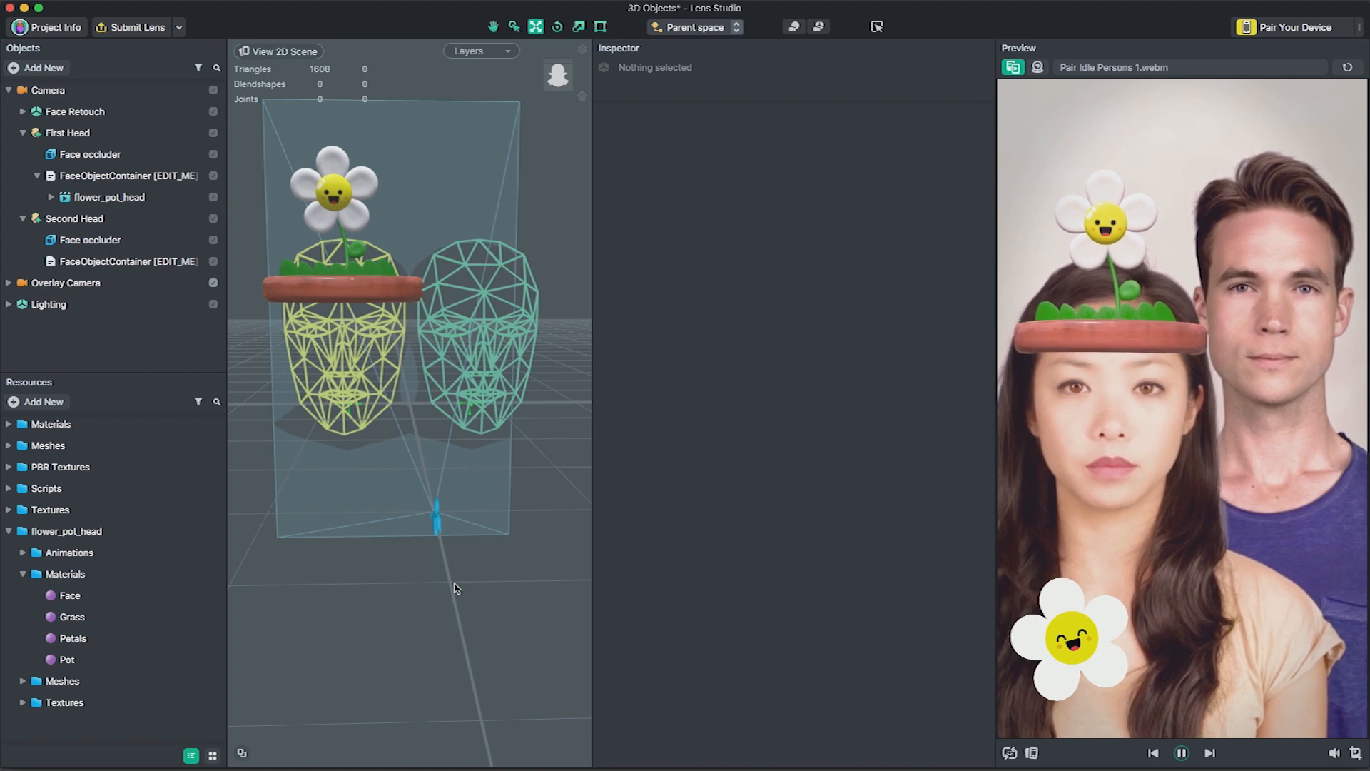
left_click(109, 197)
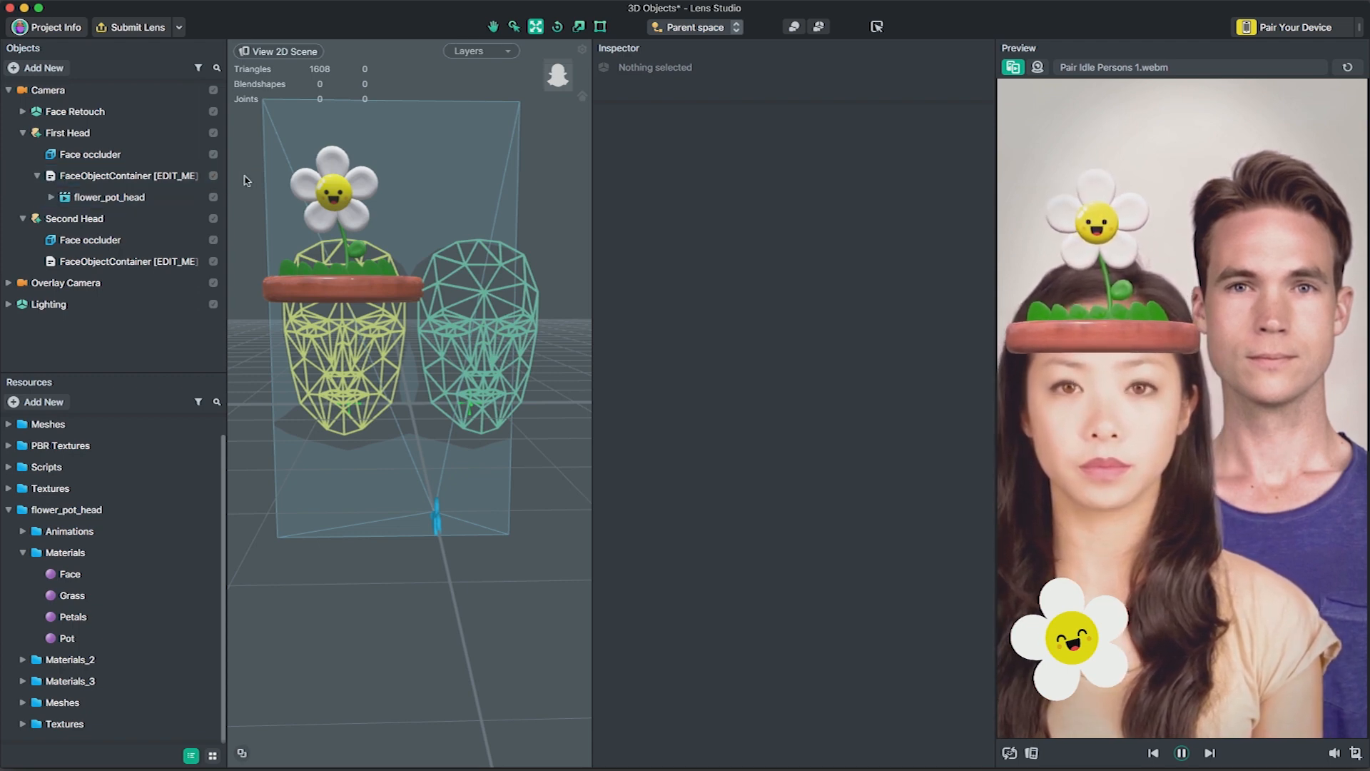
Give FaceObjectContainer an IdleAnim script with mixer flower_pot_head and layer BaseLayer.
left_click(121, 176)
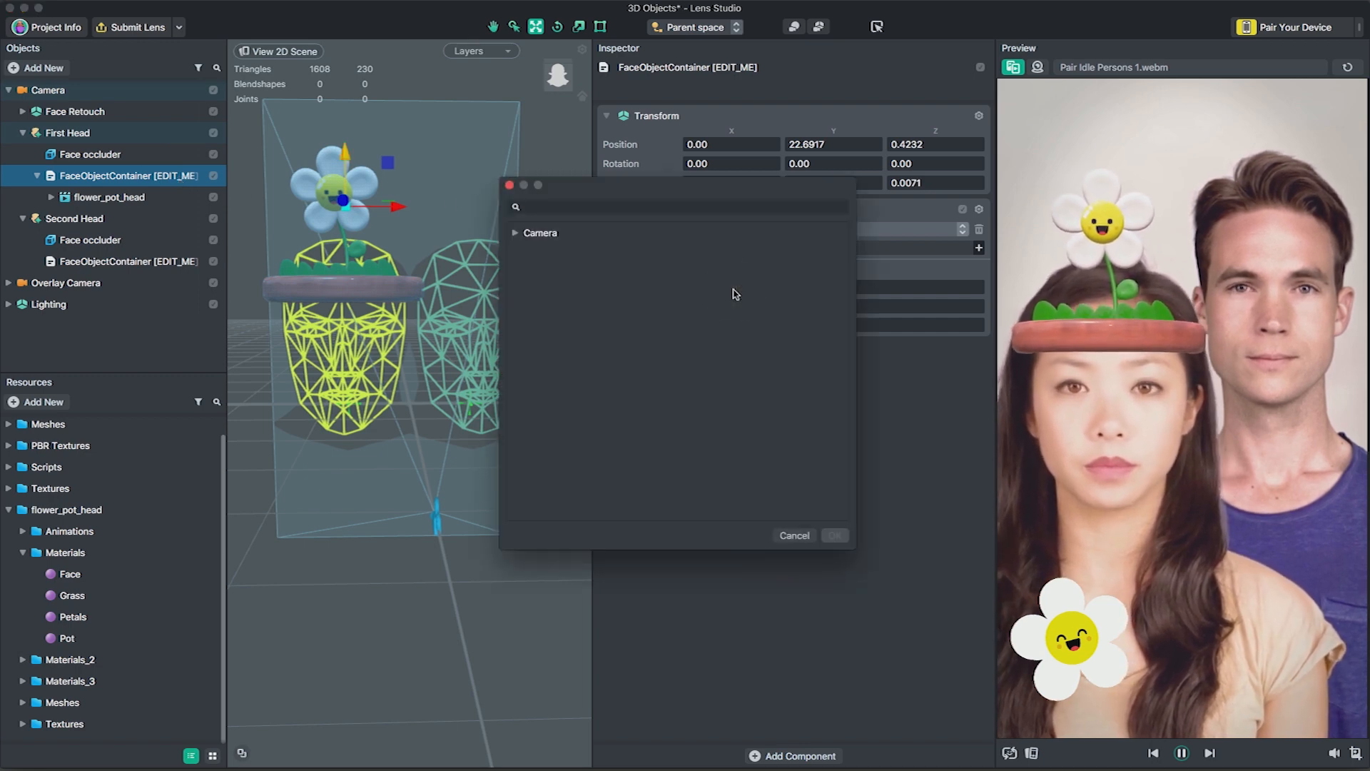
left_click(515, 233)
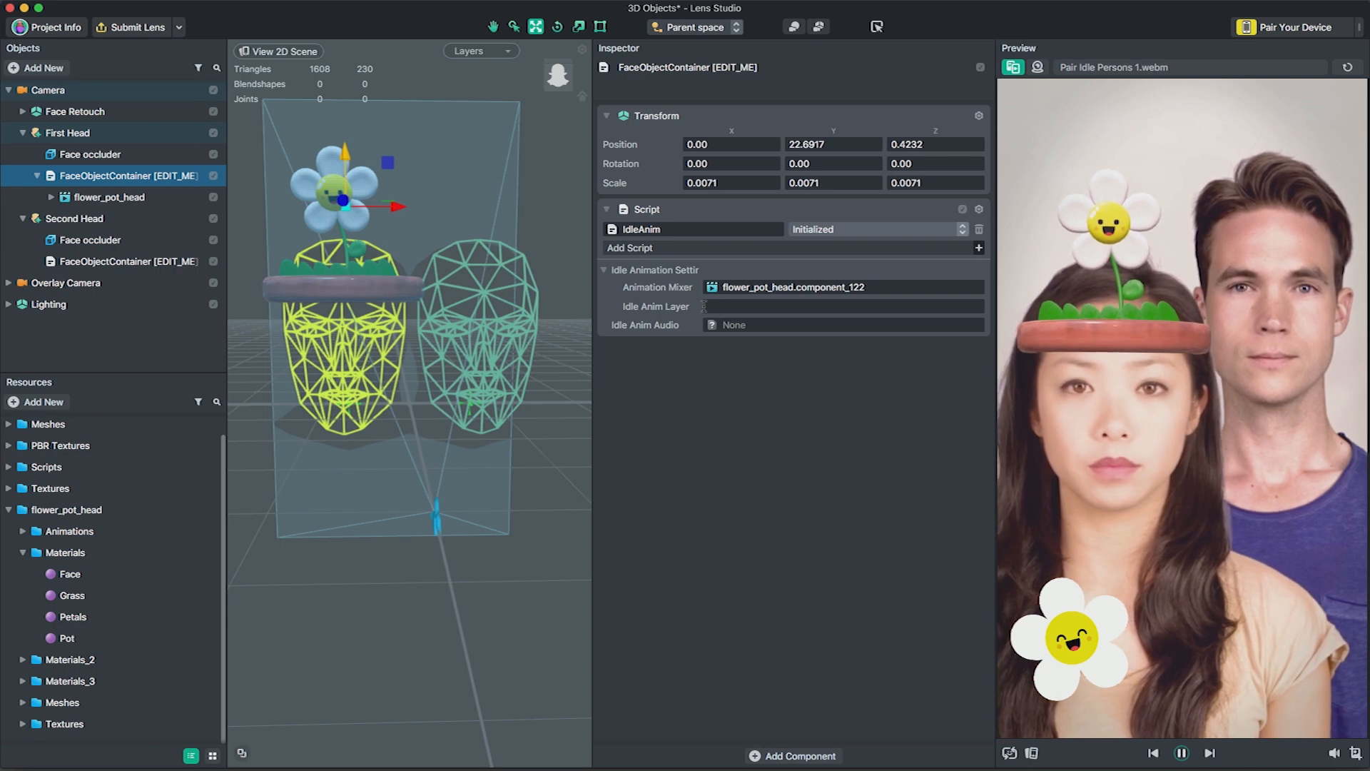
left_click(107, 197)
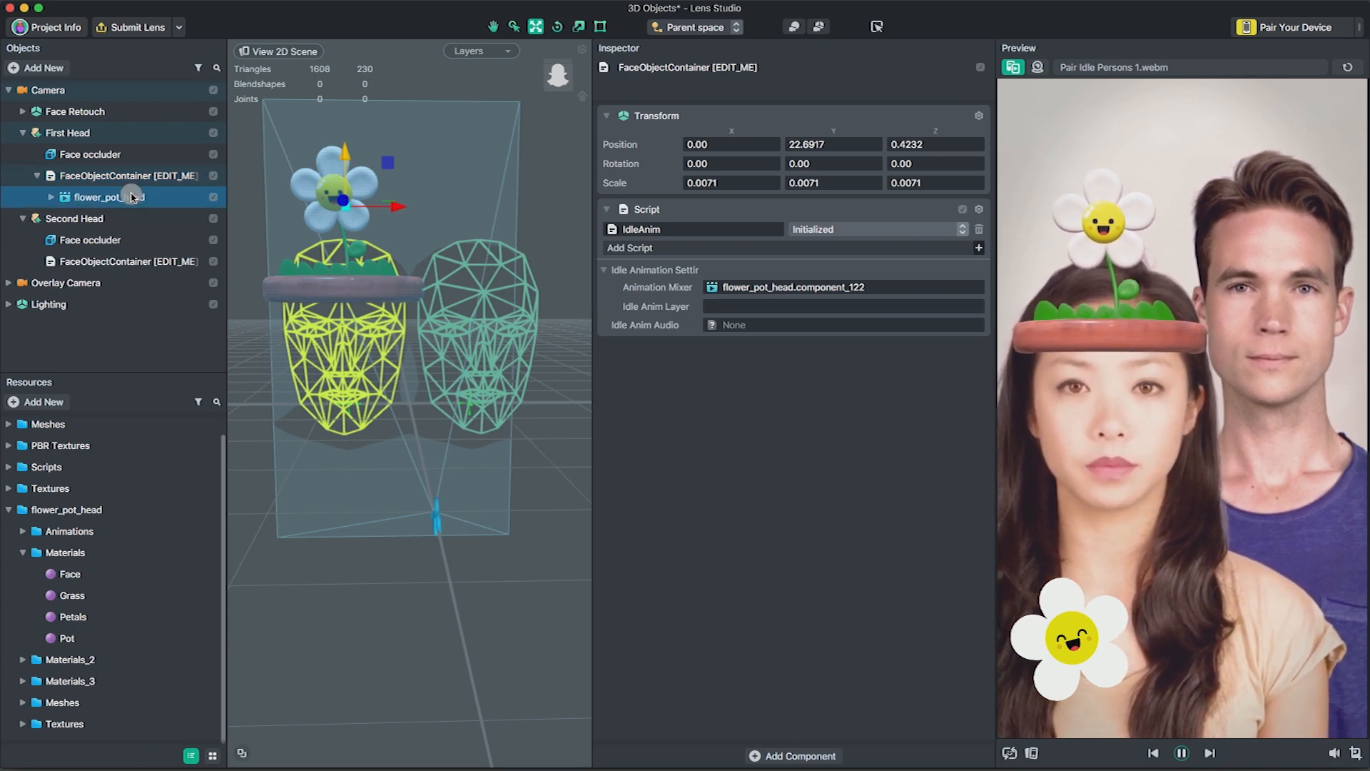
left_click(107, 196)
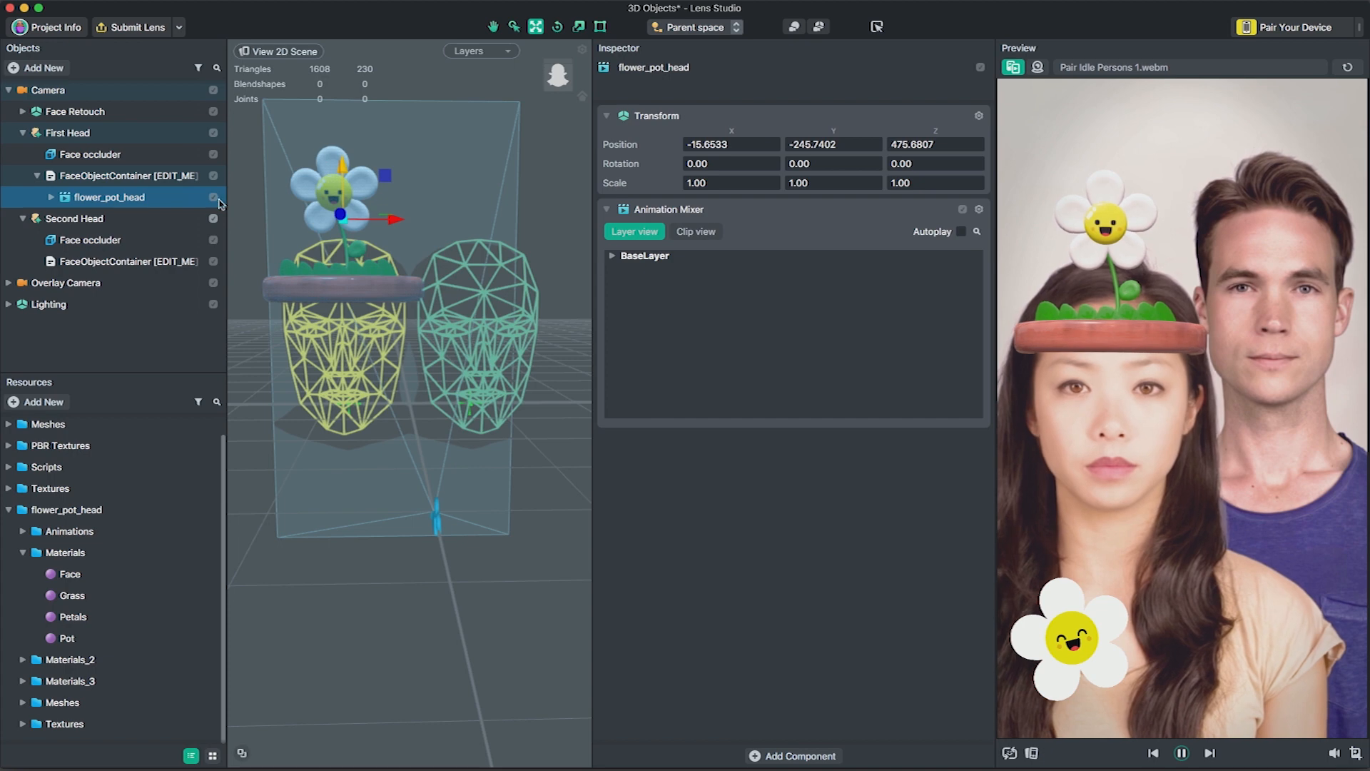
left_click(100, 176)
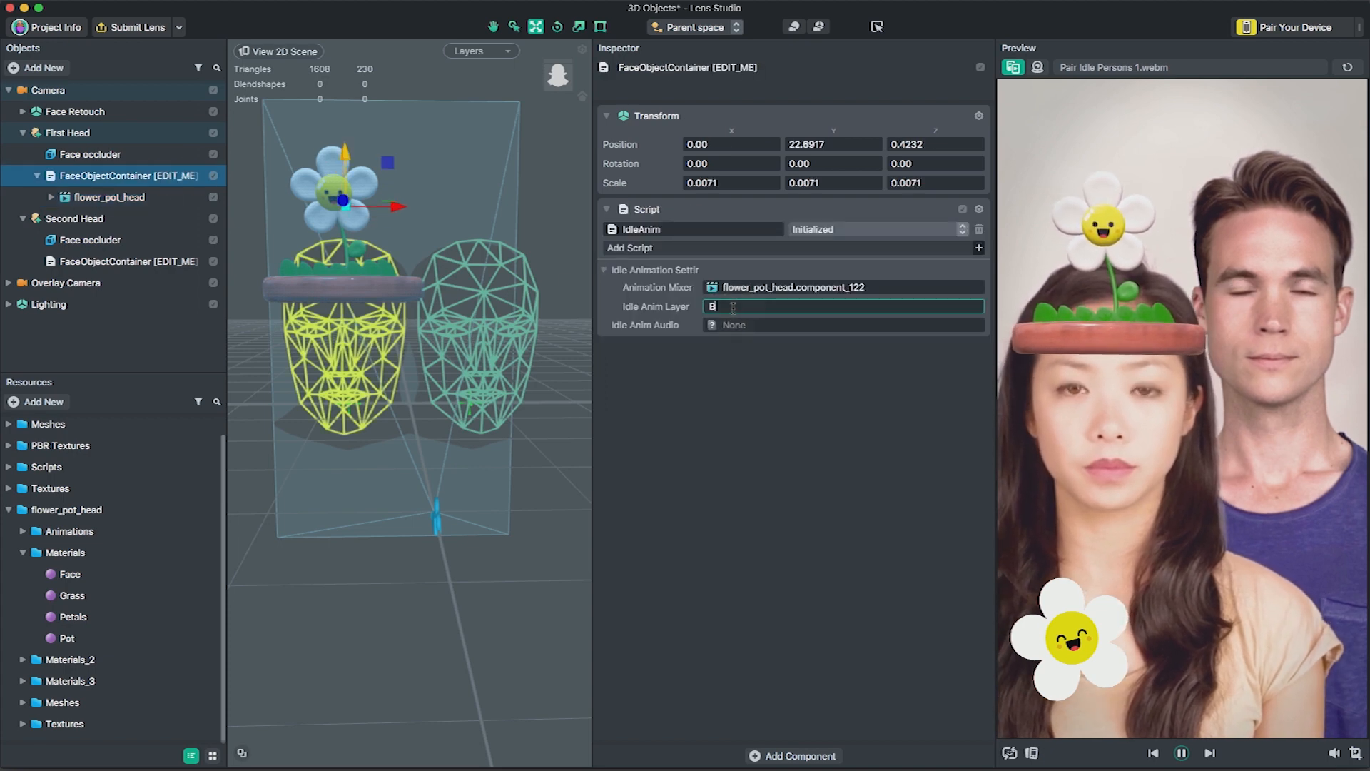
type("aseLayer")
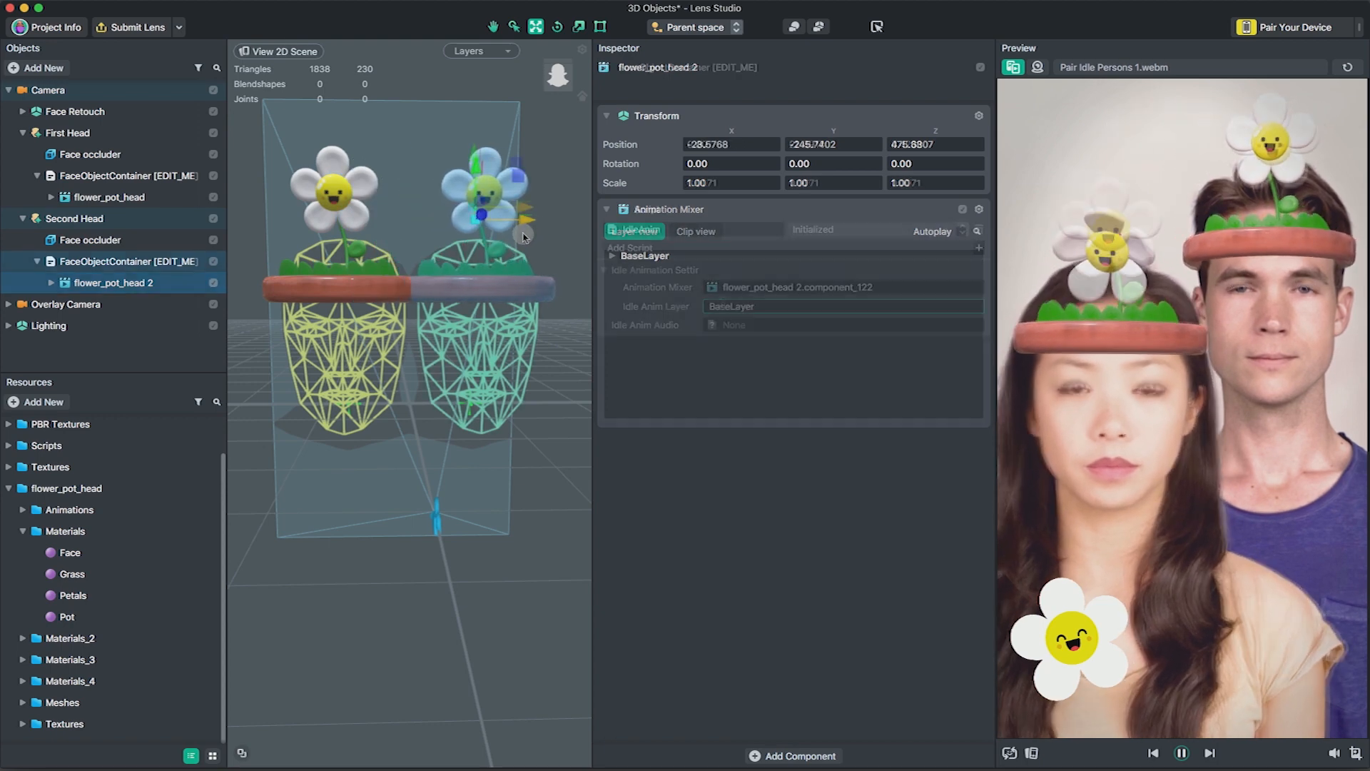
Check the Second Head's IdleAnim script uses flower_pot_head 2 with BaseLayer.
left_click(103, 261)
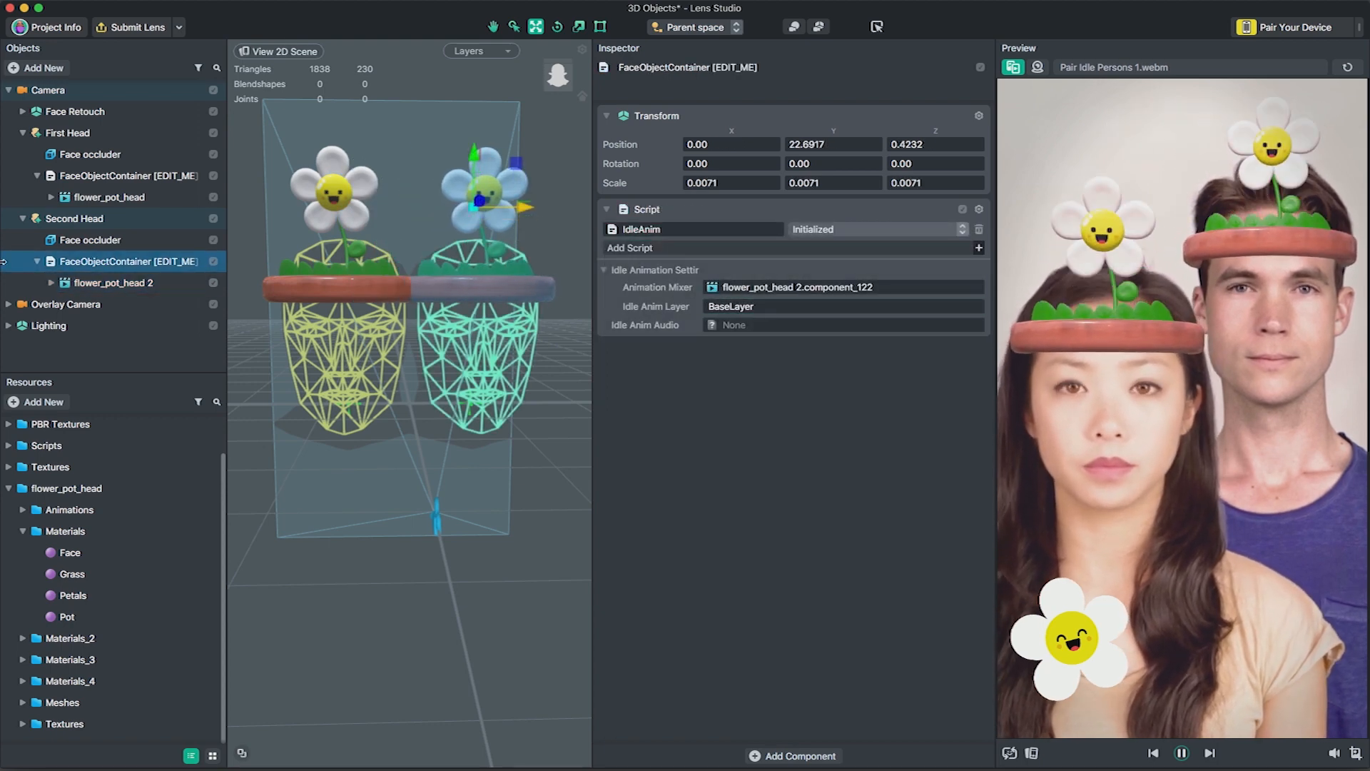
left_click(560, 219)
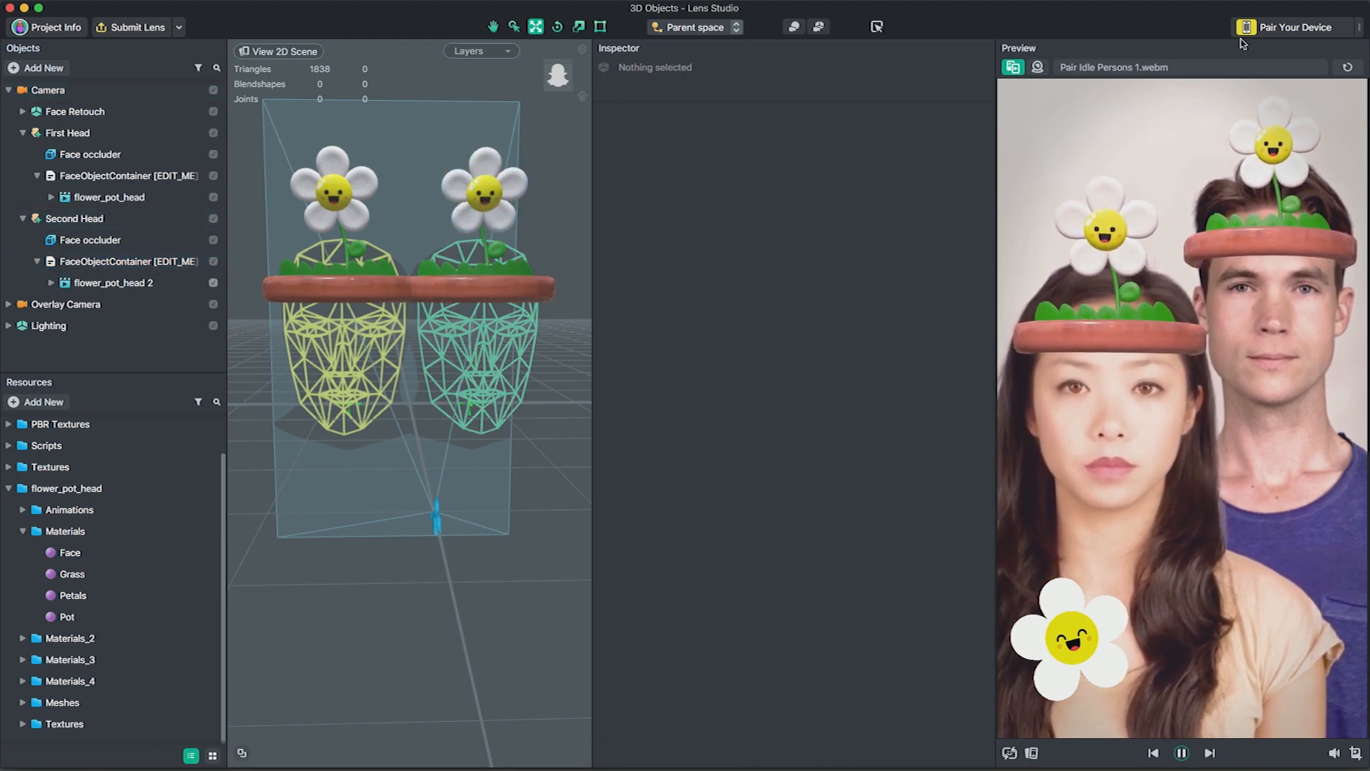
Show the lens Snapcode and start pairing a device.
left_click(1288, 25)
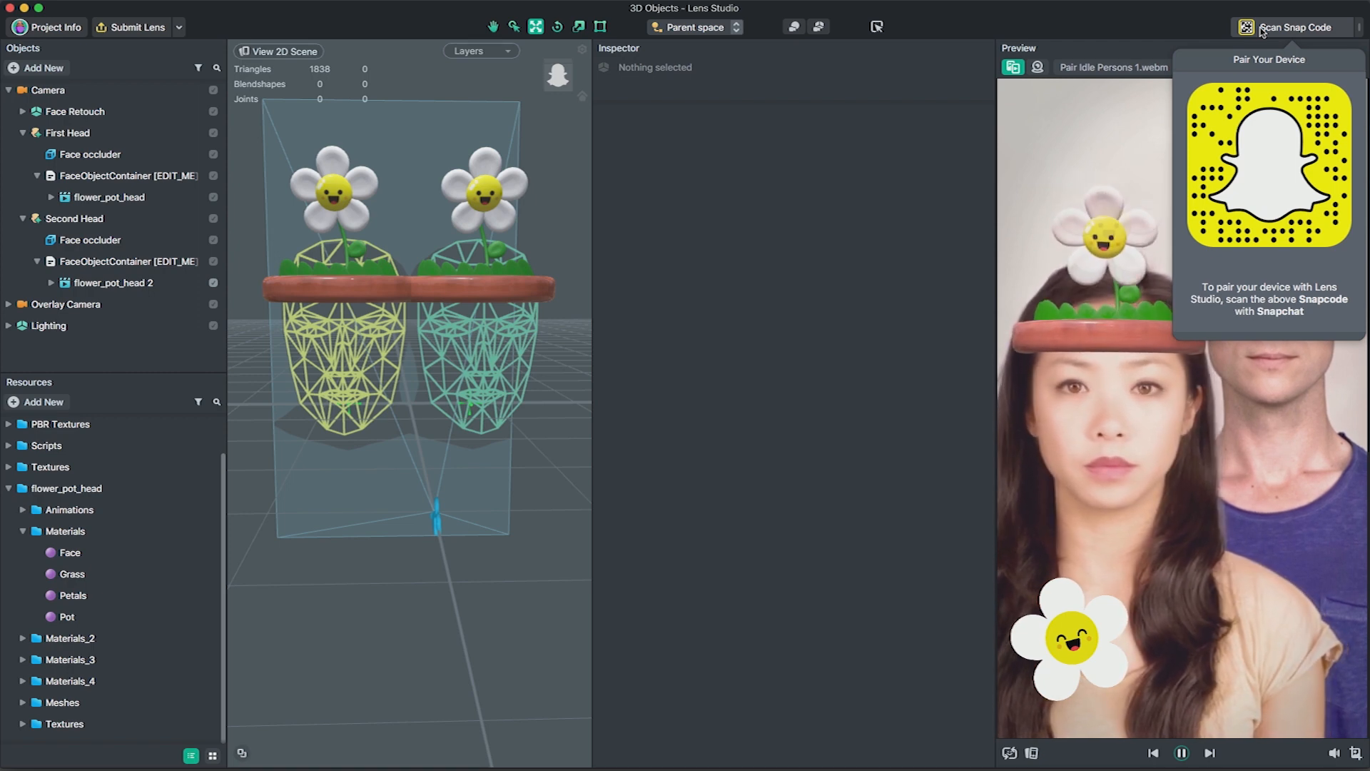
left_click(1296, 27)
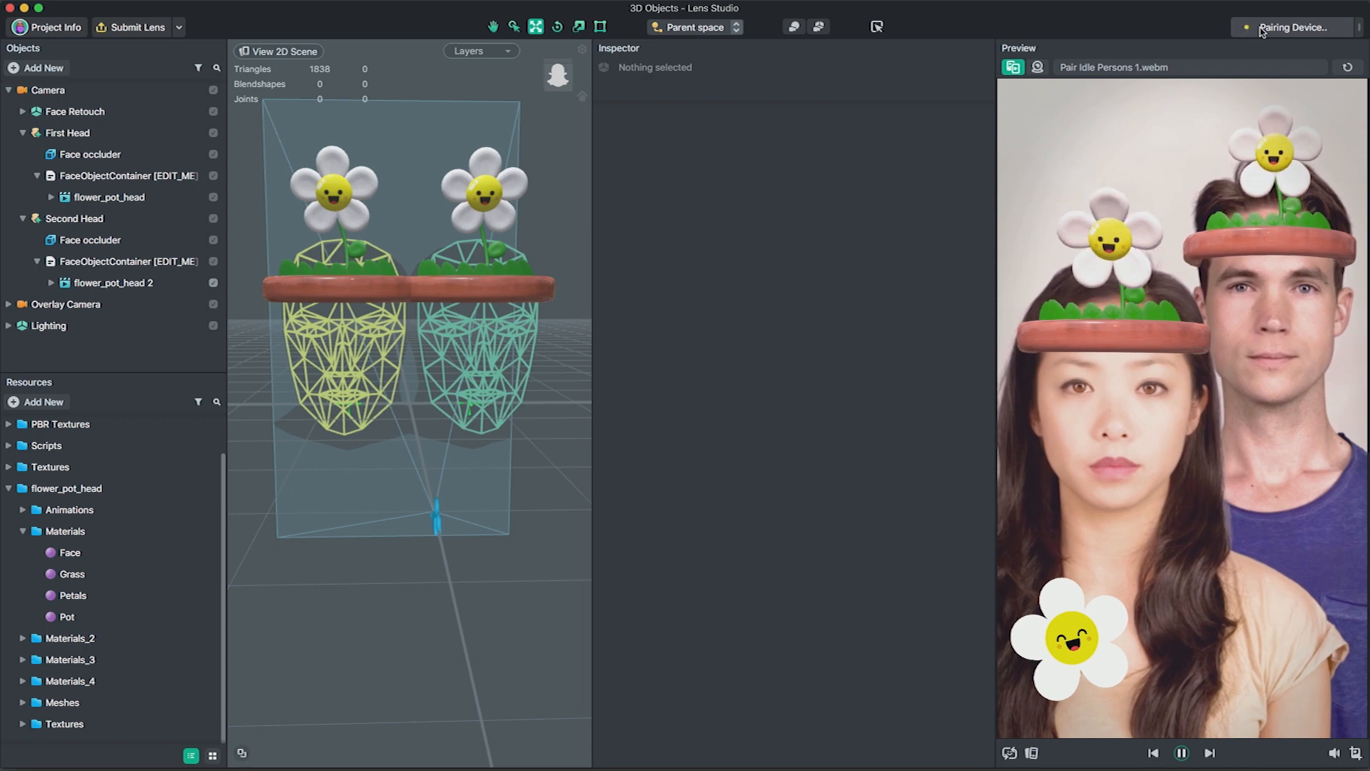